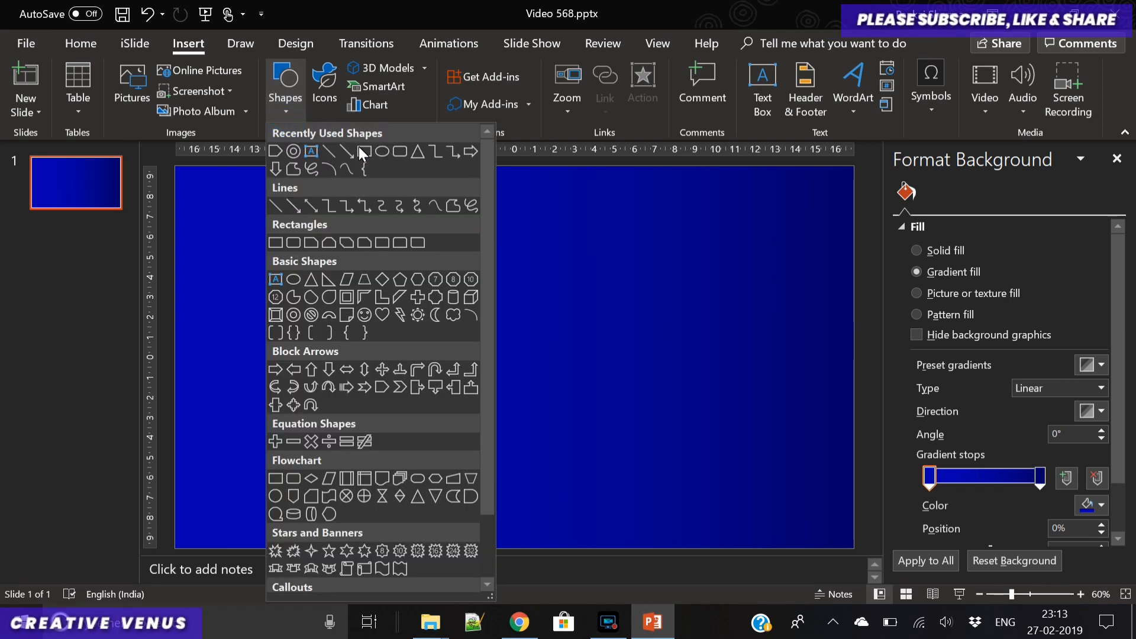
pyautogui.moveTo(392, 397)
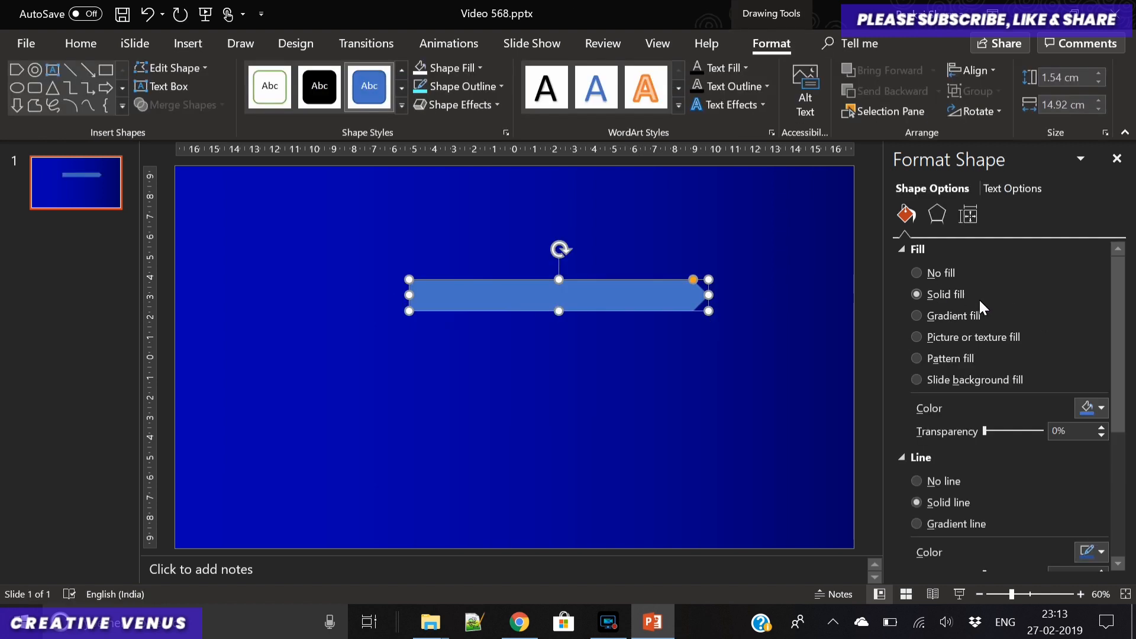
# Give the arrow a gradient fill whose right stop is bright cyan via More Colors
pyautogui.click(916, 314)
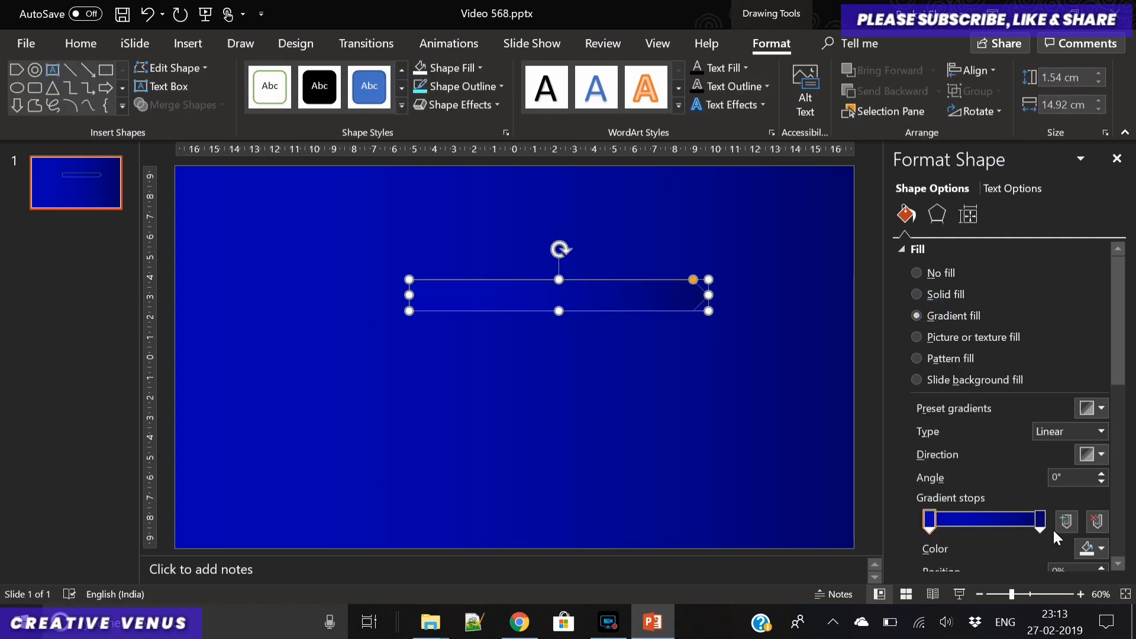
pyautogui.click(1099, 548)
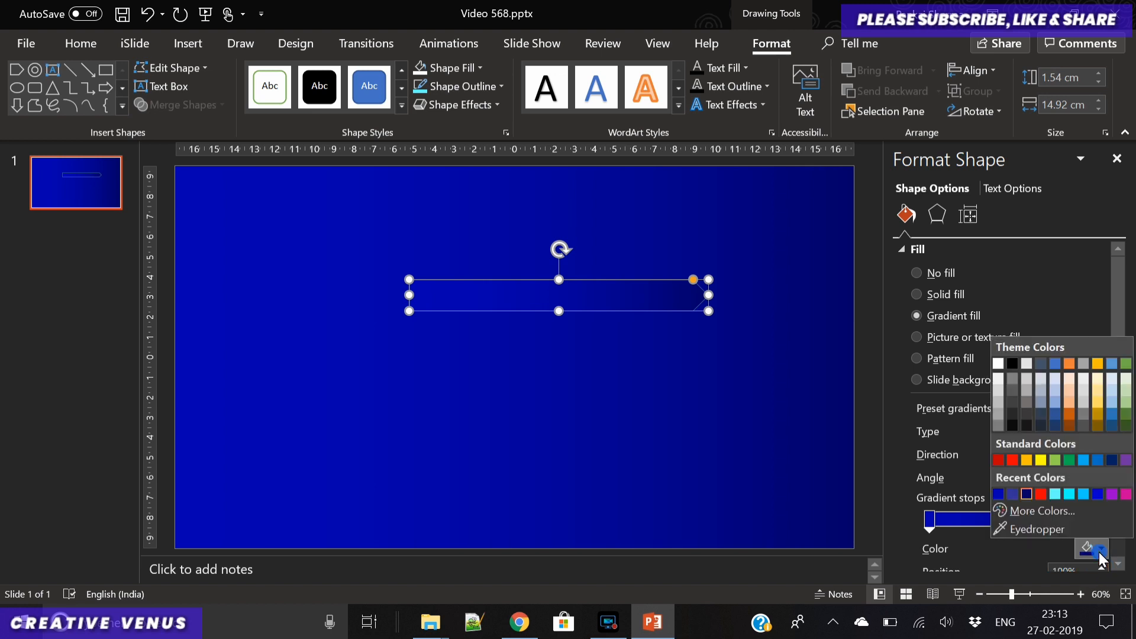
pyautogui.click(1041, 511)
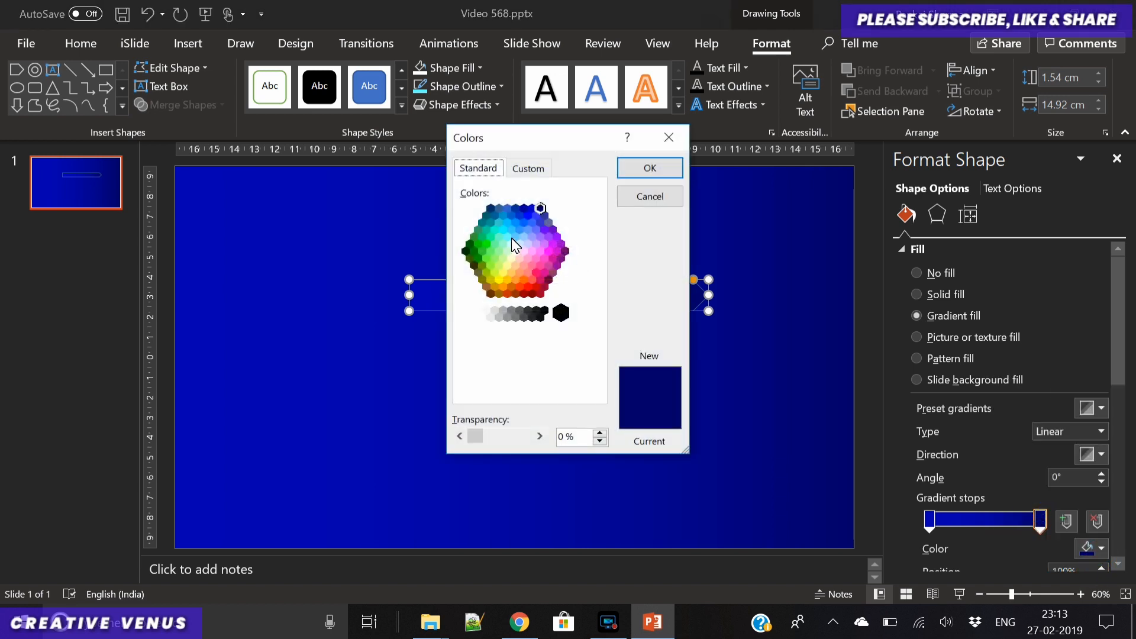
pyautogui.click(501, 228)
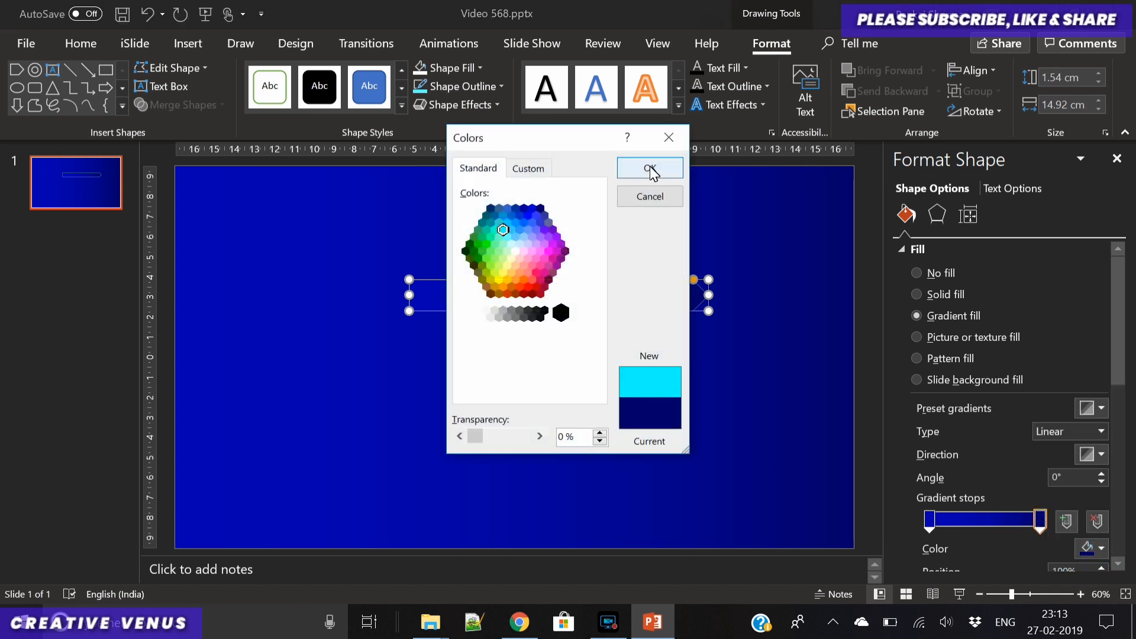
pyautogui.click(648, 168)
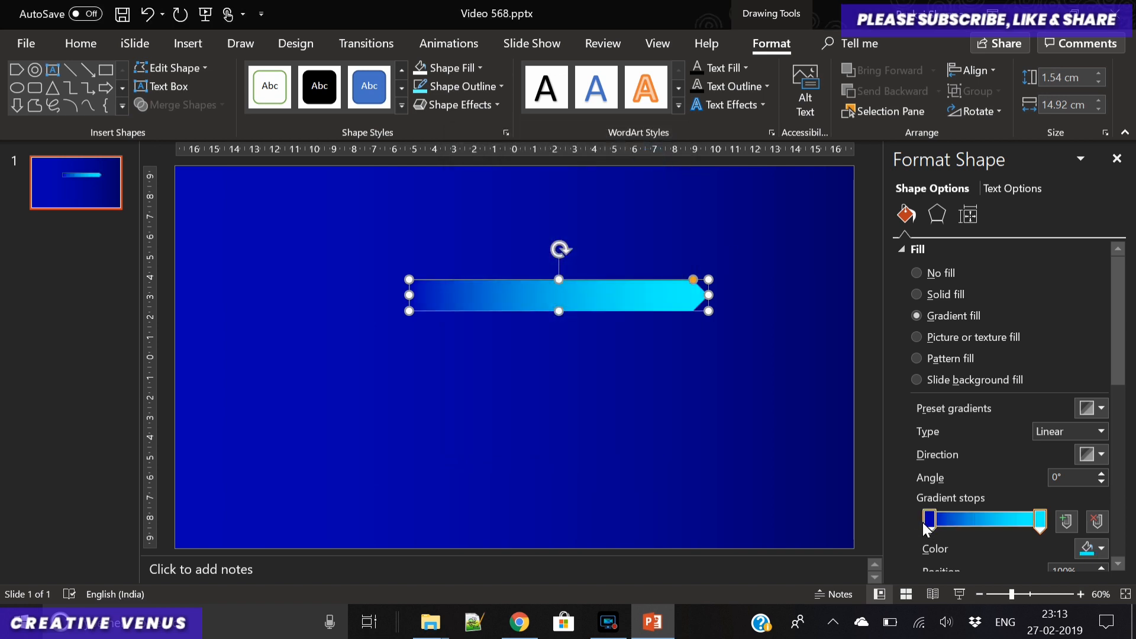
# Copy the arrow into larger versions, sending one behind and bringing another in front
pyautogui.scroll(-3)
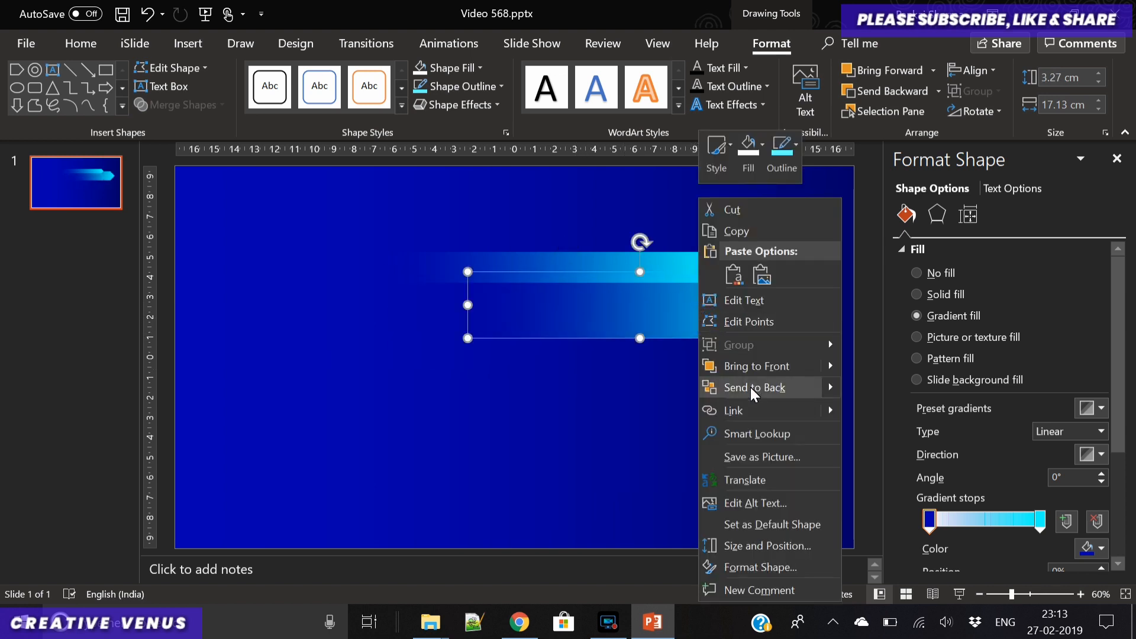
pyautogui.click(361, 311)
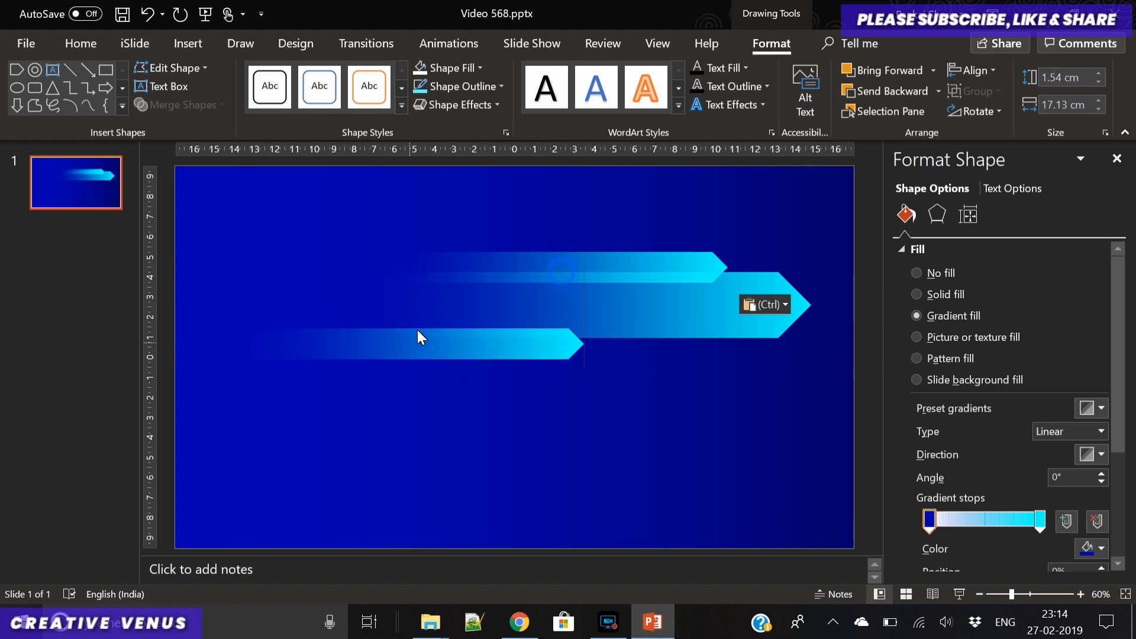
pyautogui.click(420, 344)
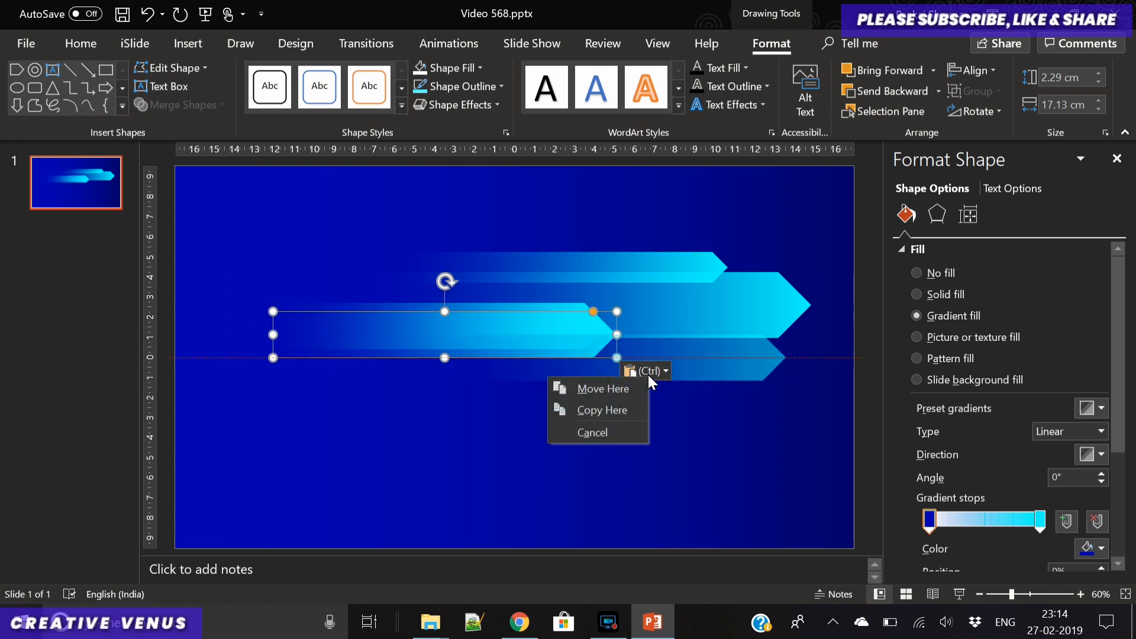
pyautogui.click(602, 388)
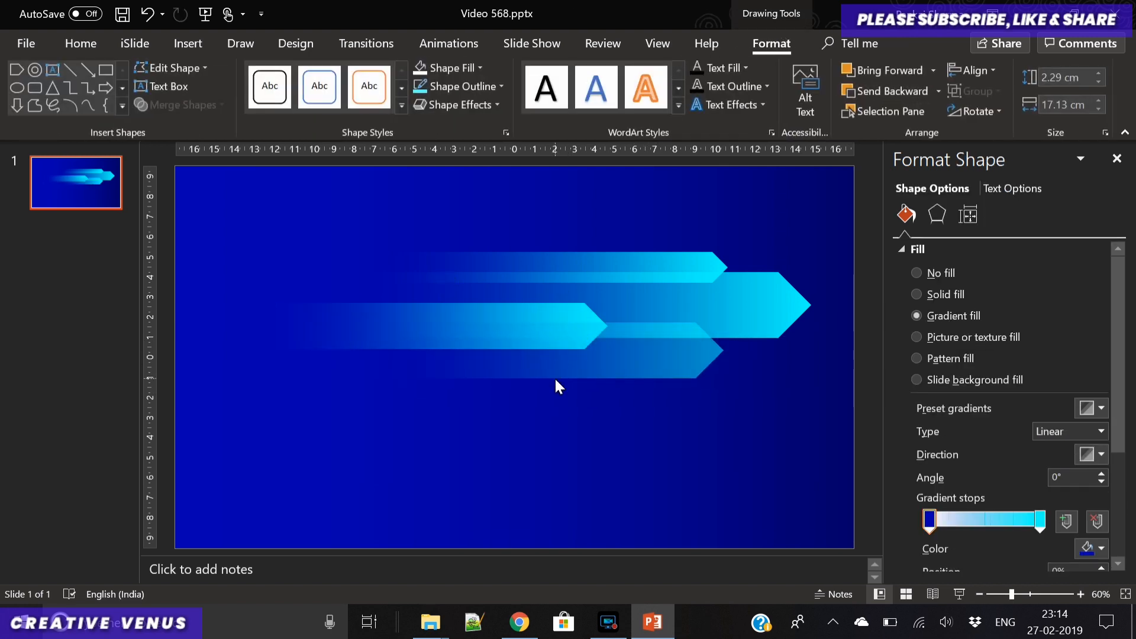
pyautogui.click(536, 347)
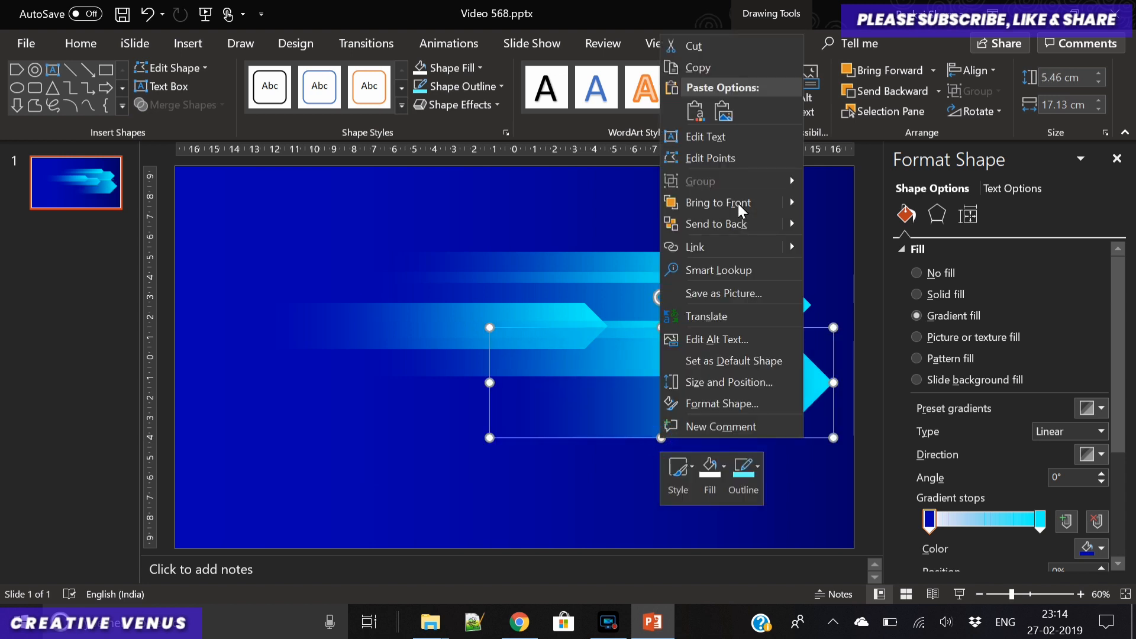
pyautogui.click(283, 398)
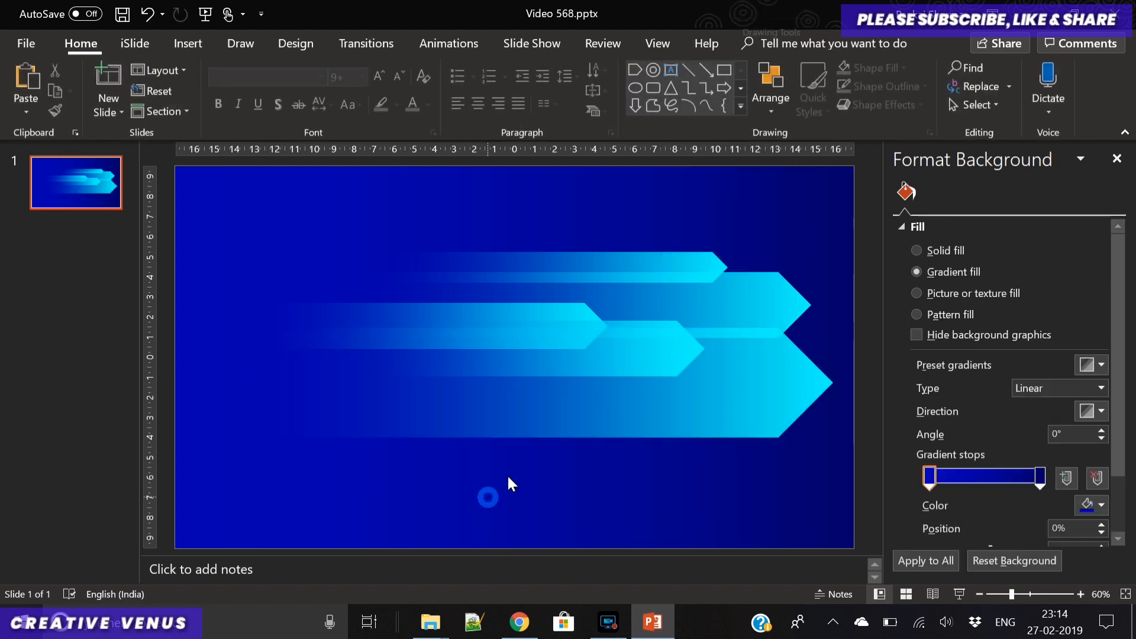
# Duplicate more arrows into a staggered, overlapping streak of about eight
pyautogui.click(533, 348)
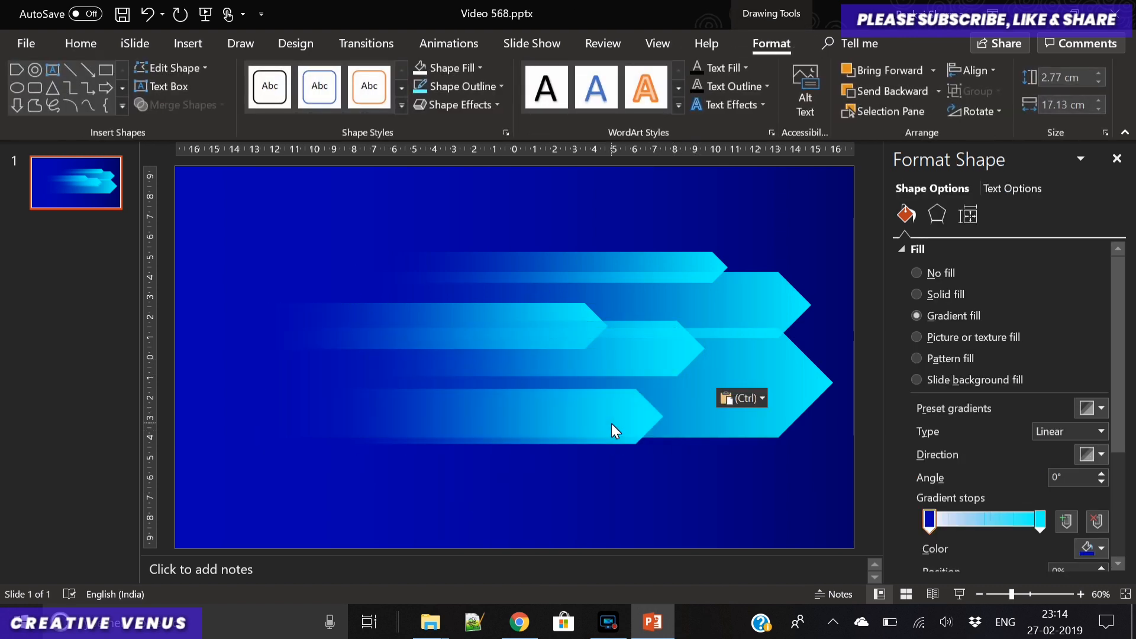
pyautogui.click(611, 430)
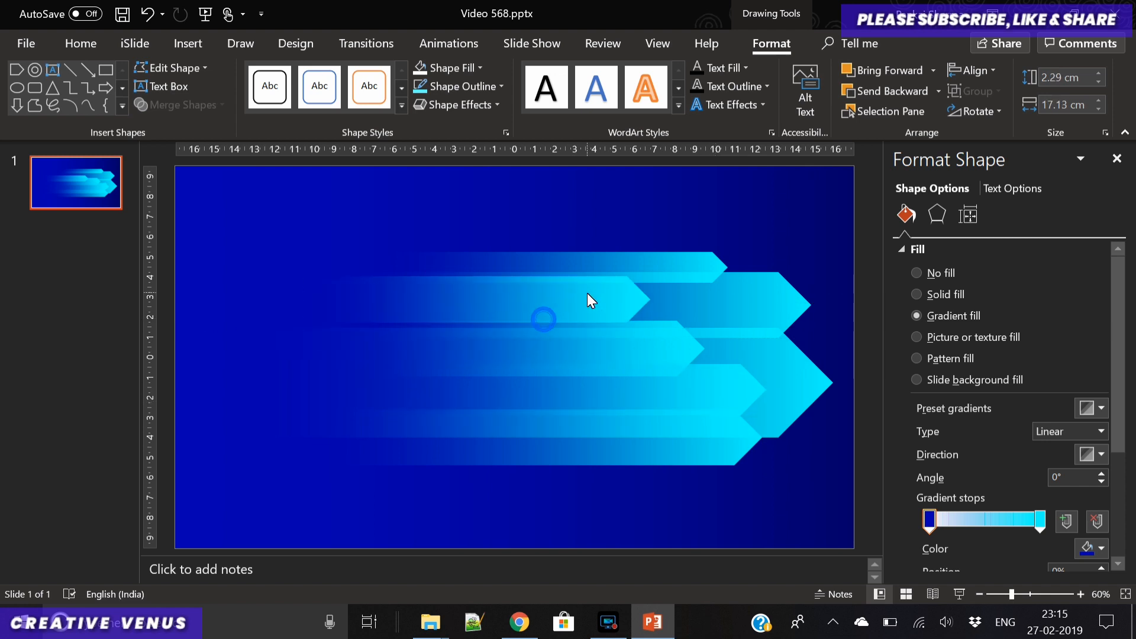
pyautogui.click(543, 320)
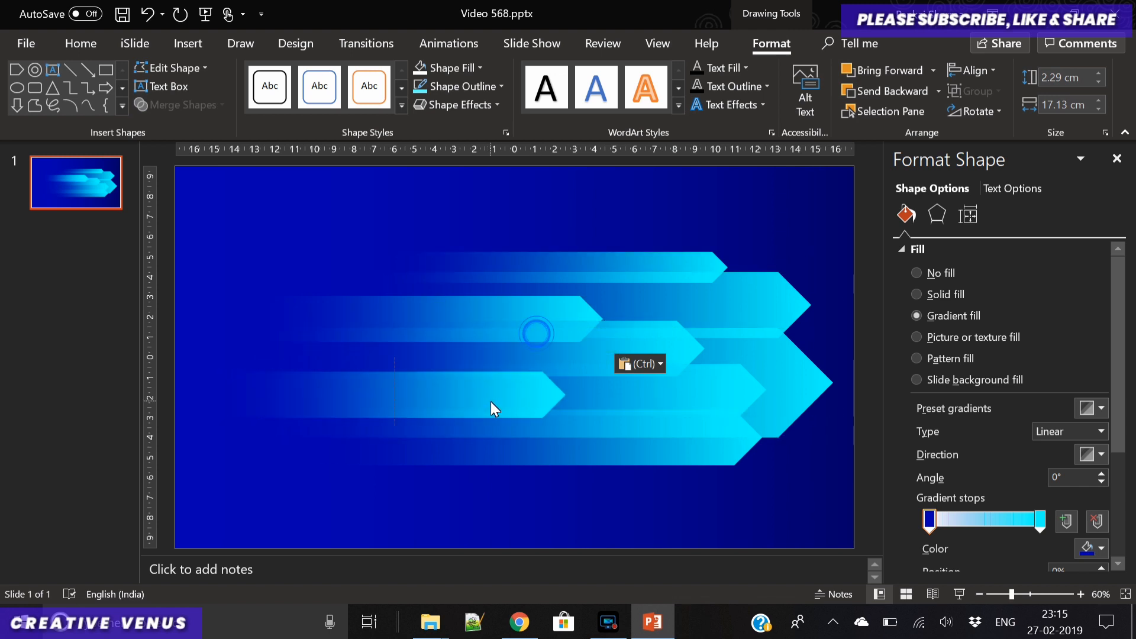
pyautogui.click(494, 402)
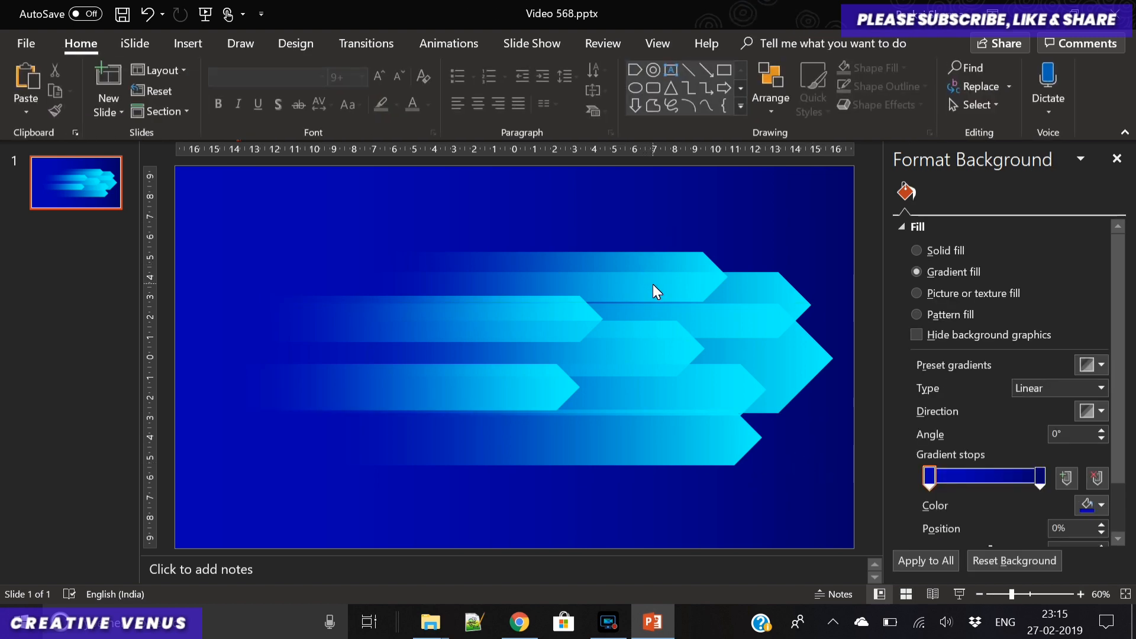
# Insert a parallelogram with no outline and a cyan fill
pyautogui.click(656, 292)
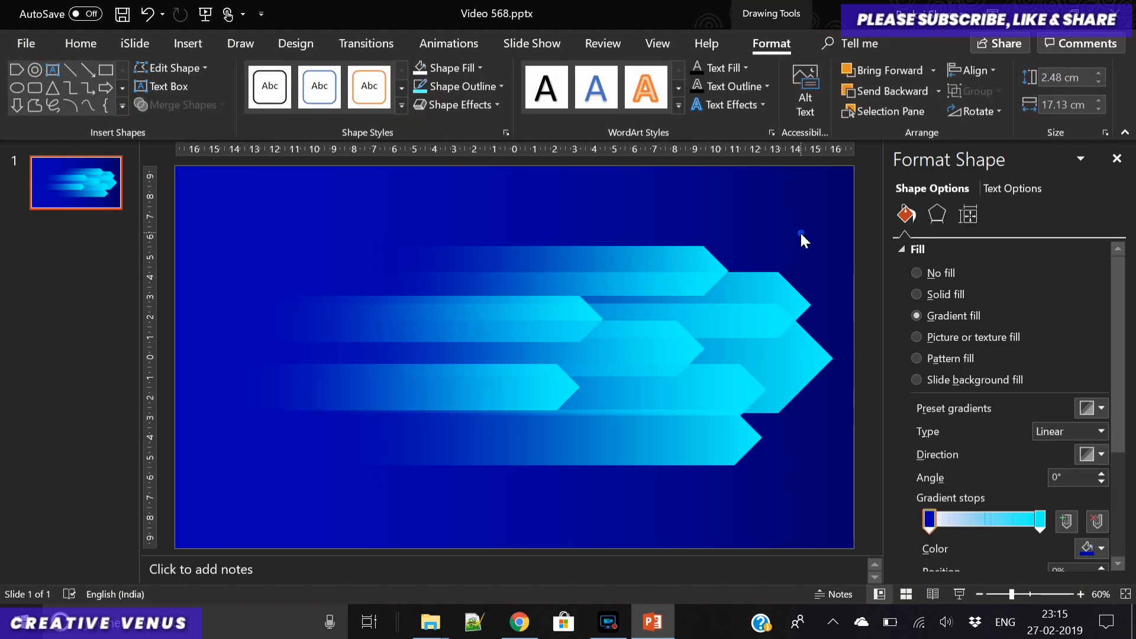
pyautogui.click(188, 44)
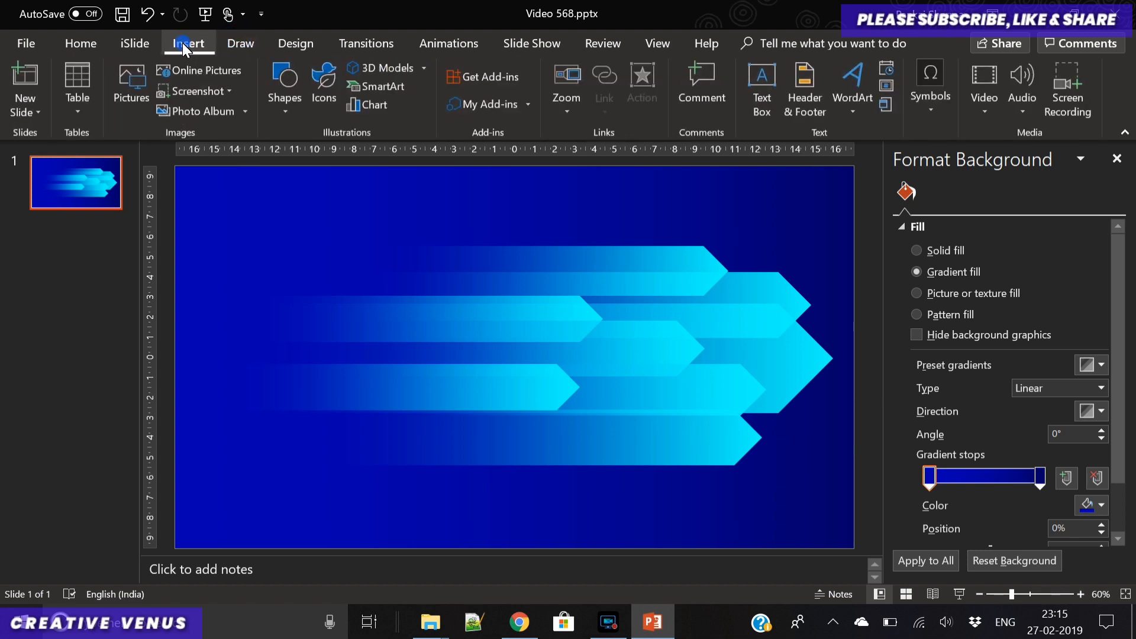
pyautogui.click(284, 86)
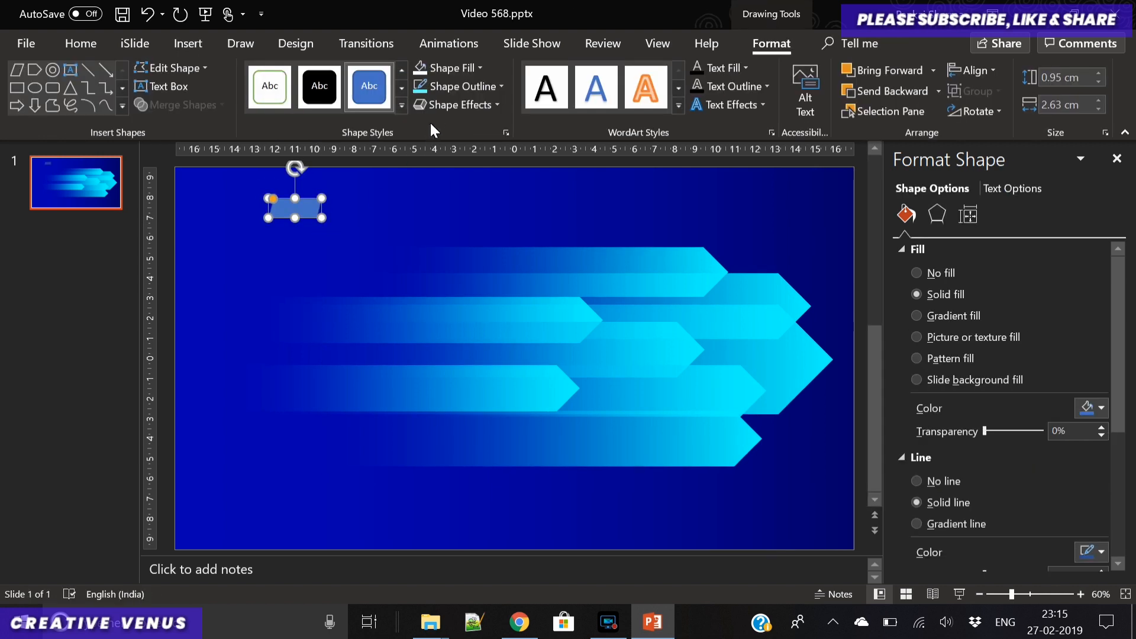
pyautogui.click(458, 86)
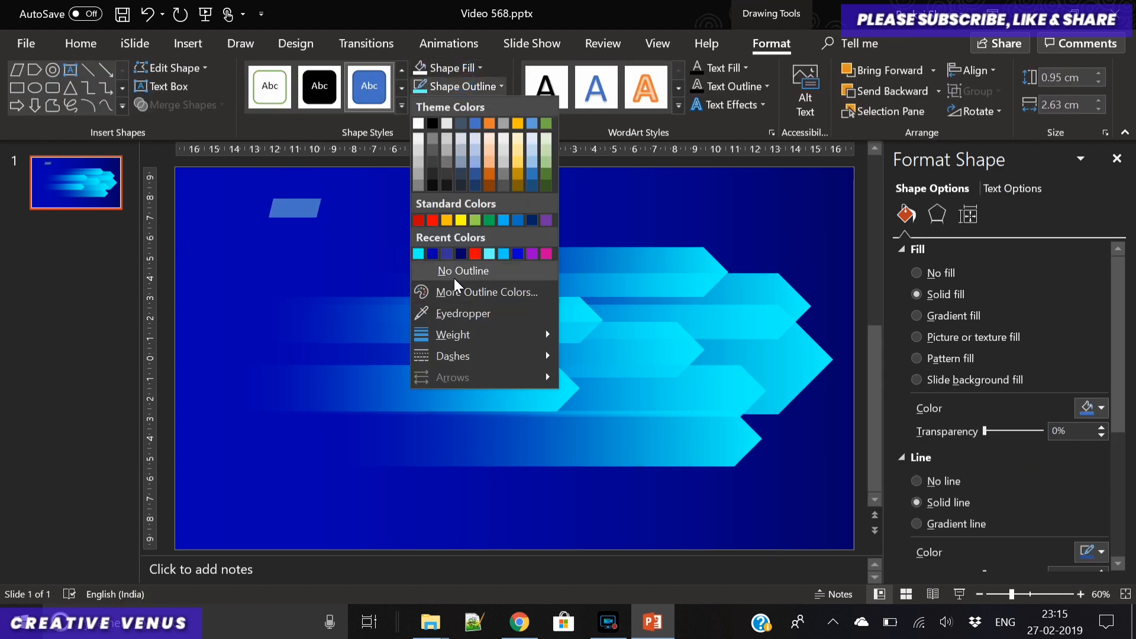
pyautogui.click(444, 68)
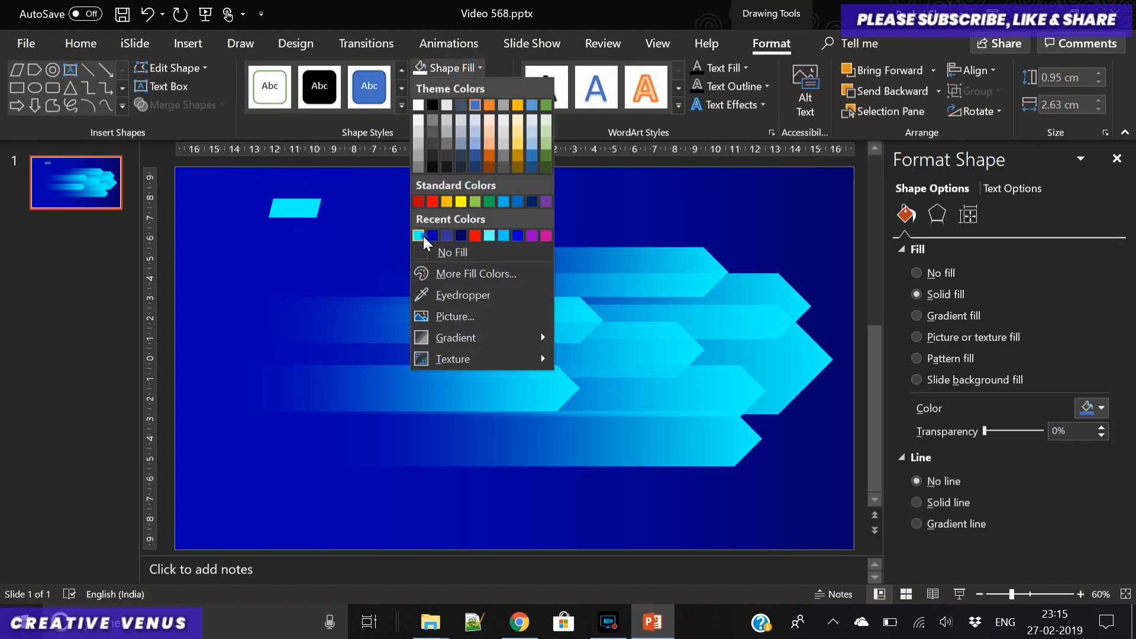
pyautogui.click(417, 234)
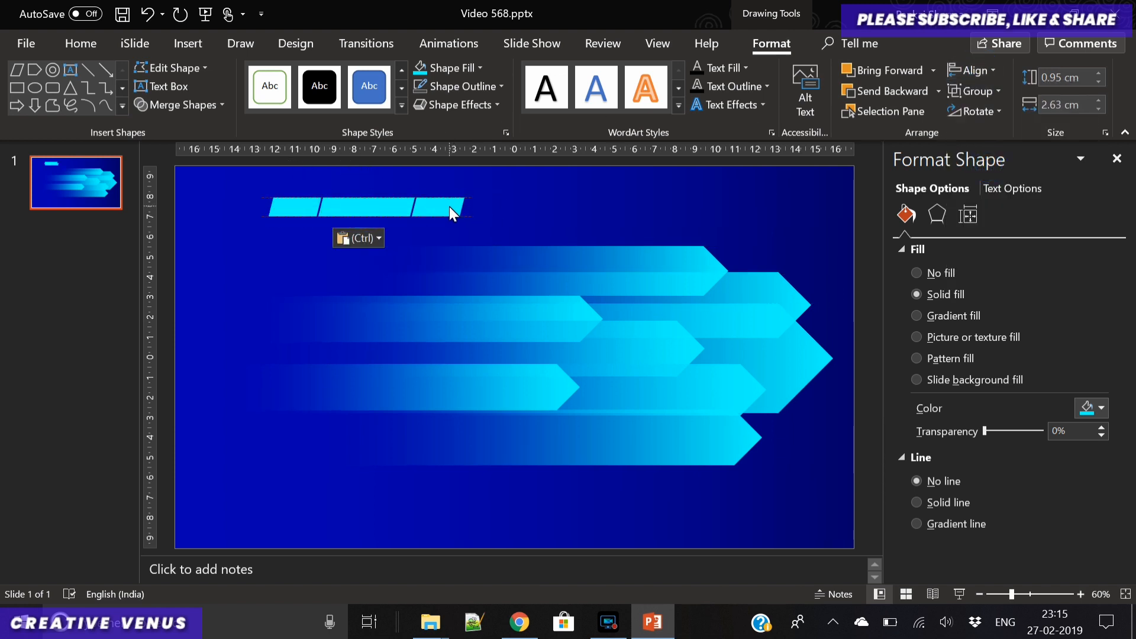
# Copy the parallelogram into a row and flatten the copies into thin strips
pyautogui.click(341, 208)
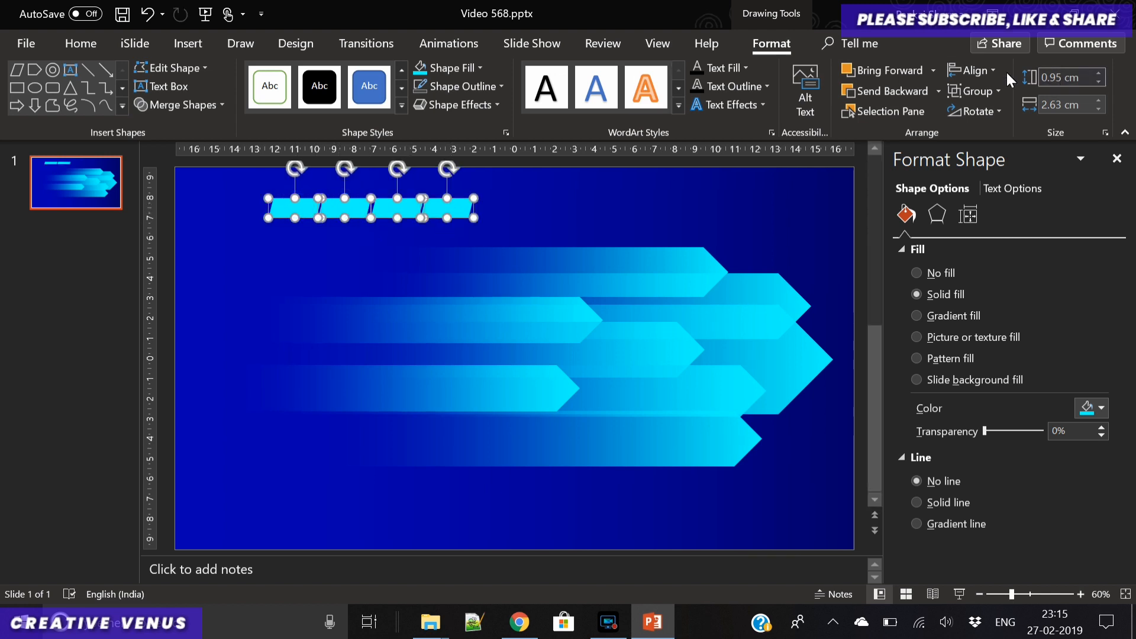
pyautogui.click(973, 70)
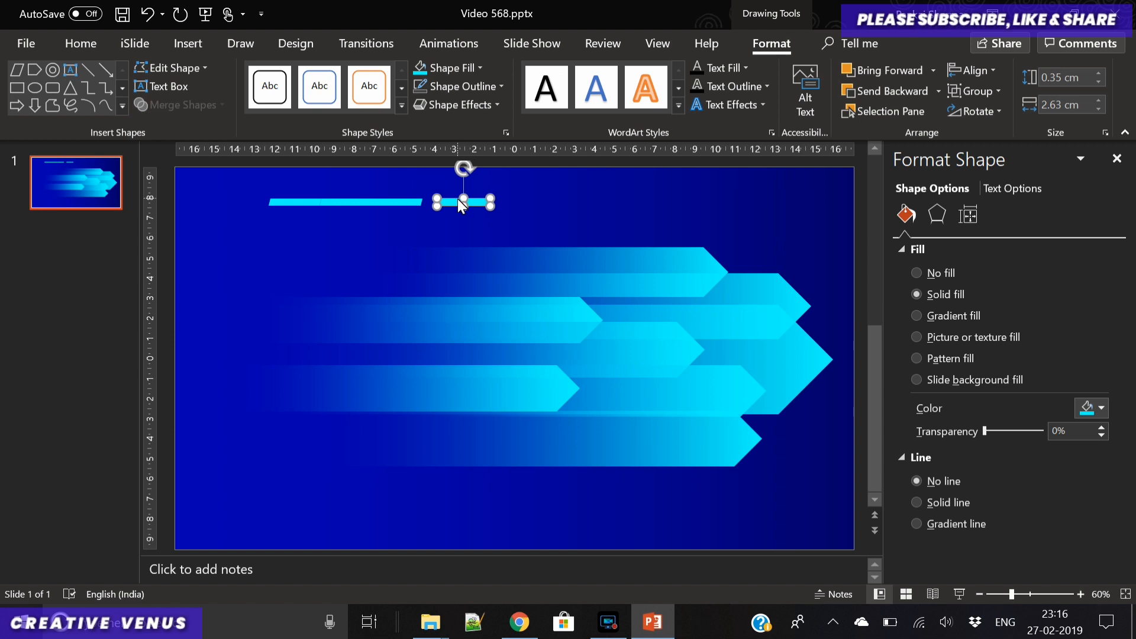
pyautogui.moveTo(214, 212)
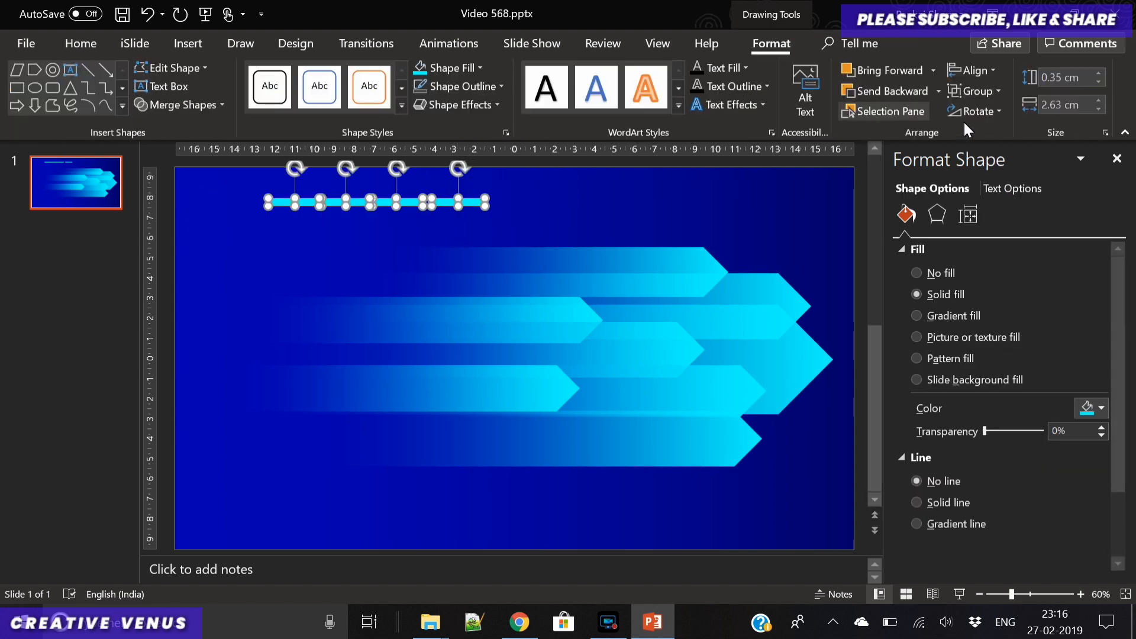
# Space the thin strips evenly, then drop dashed accents onto the arrows at three heights
pyautogui.click(973, 69)
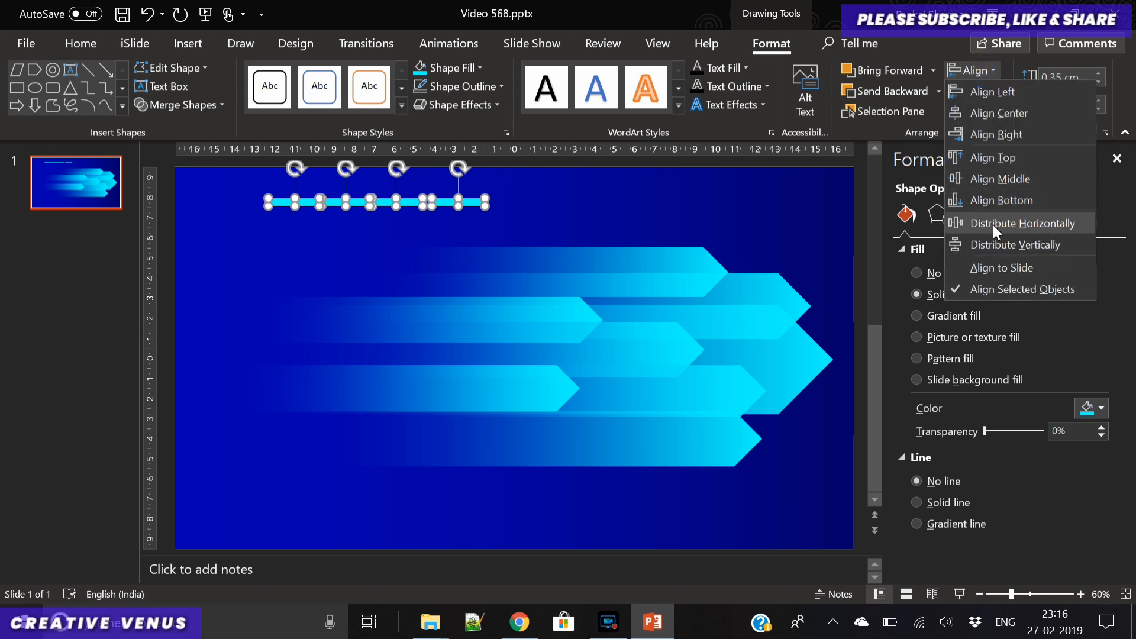
pyautogui.click(1022, 223)
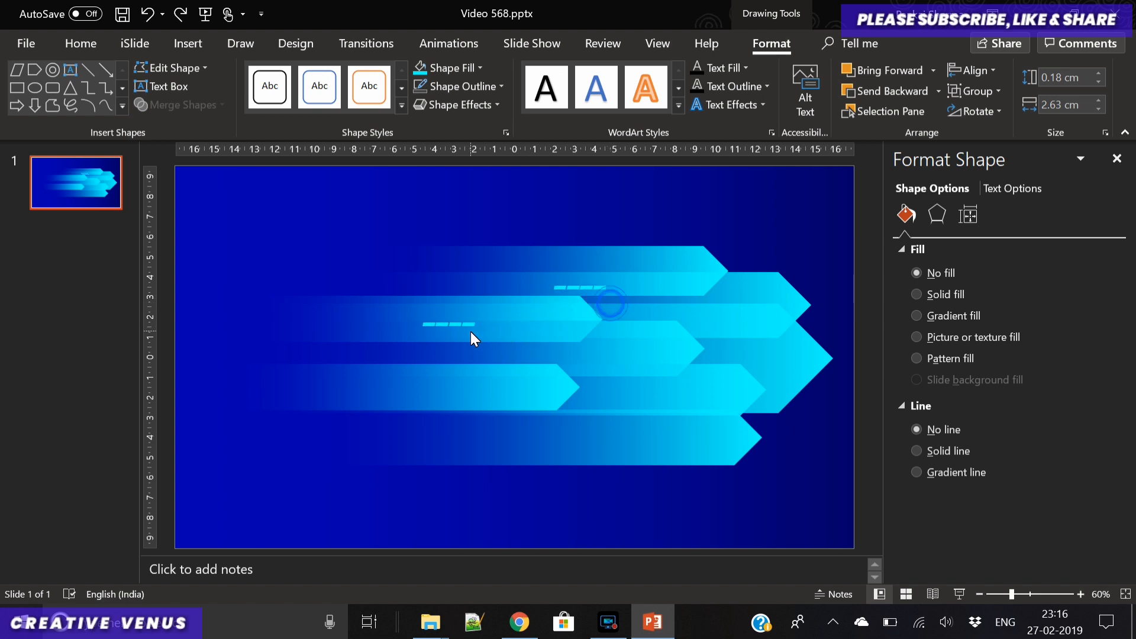
pyautogui.click(462, 333)
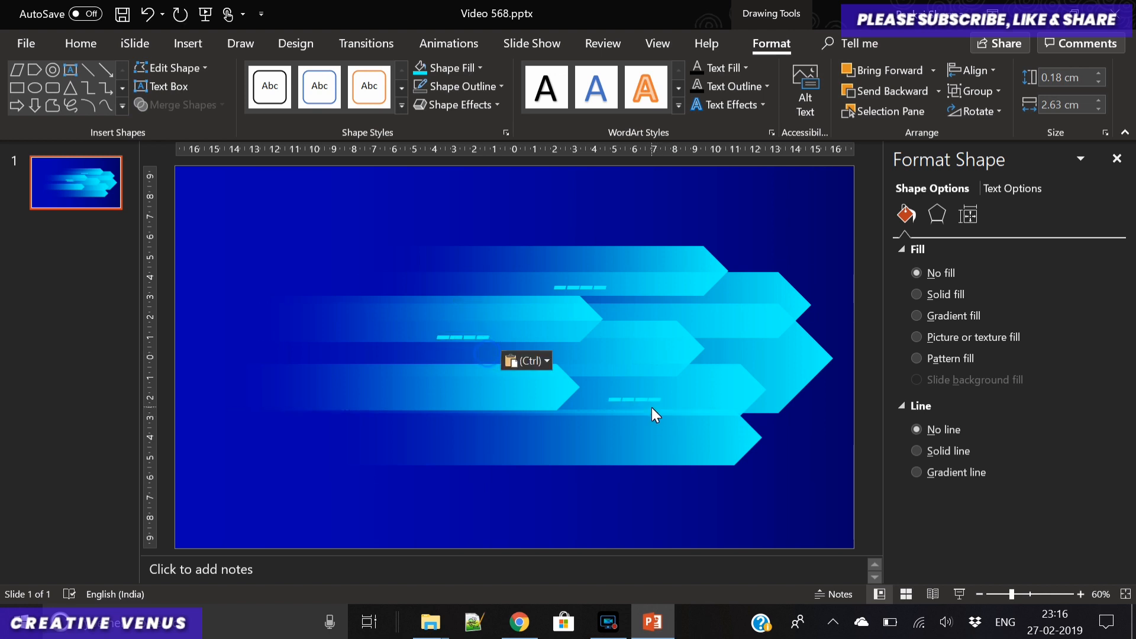
pyautogui.click(652, 403)
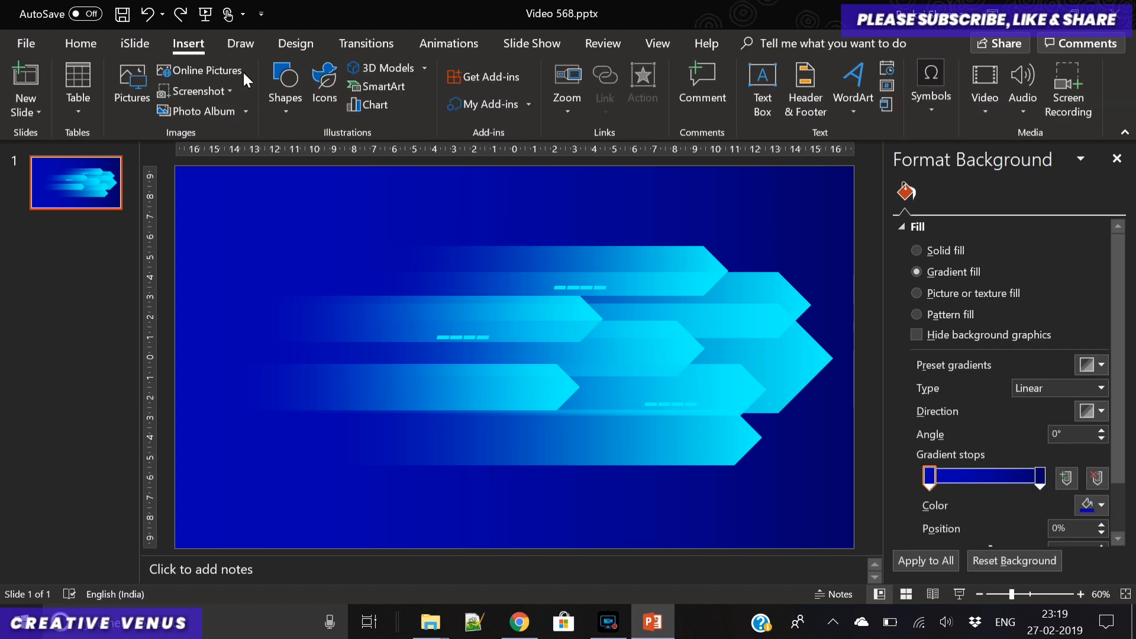
# Draw a freeform angled line and give it a gradient outline with only two stops
pyautogui.click(285, 87)
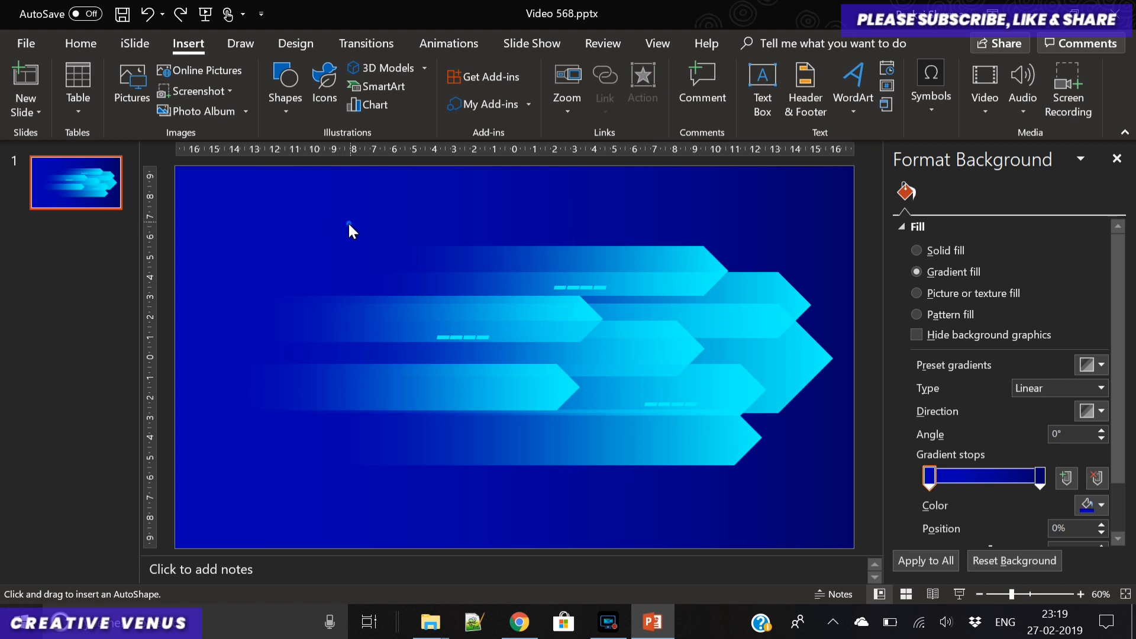
pyautogui.moveTo(586, 232)
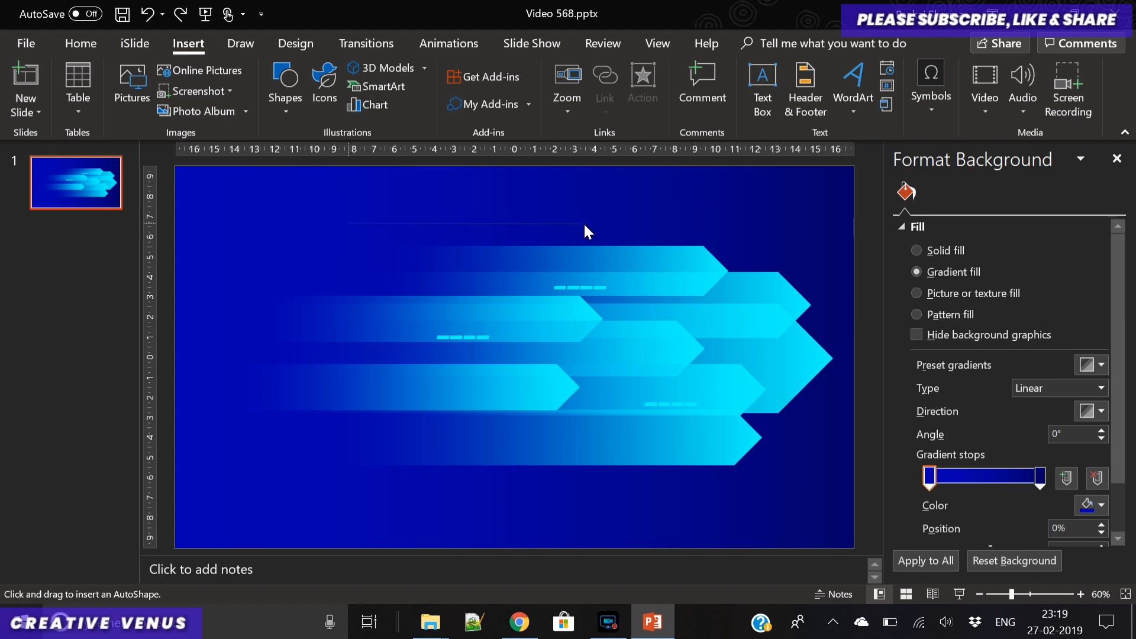
pyautogui.moveTo(587, 239)
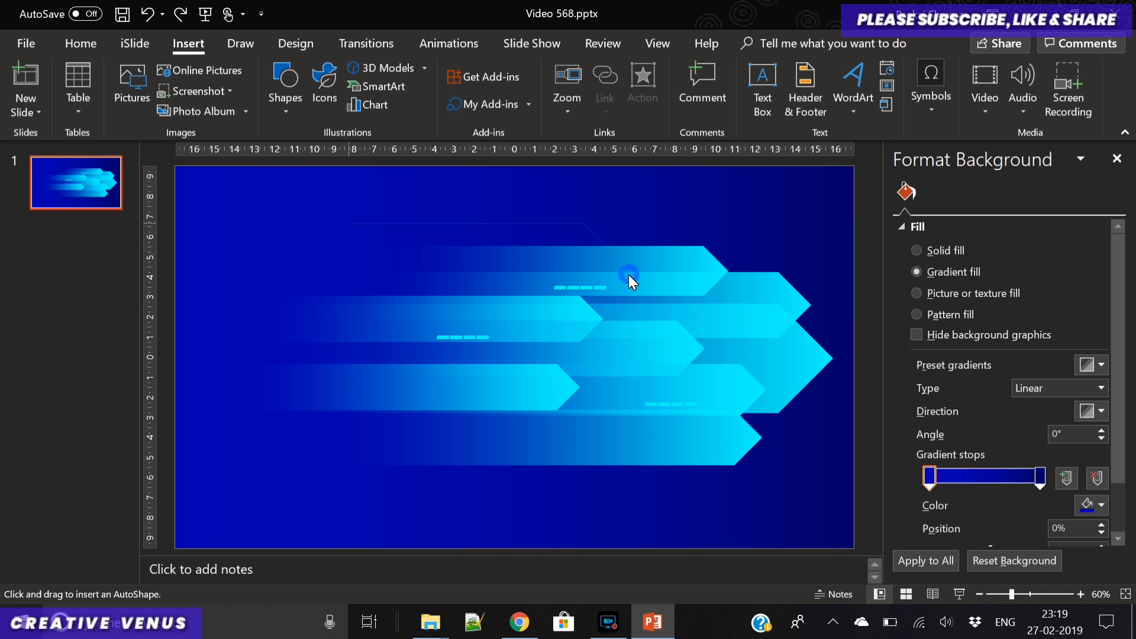
pyautogui.moveTo(743, 285)
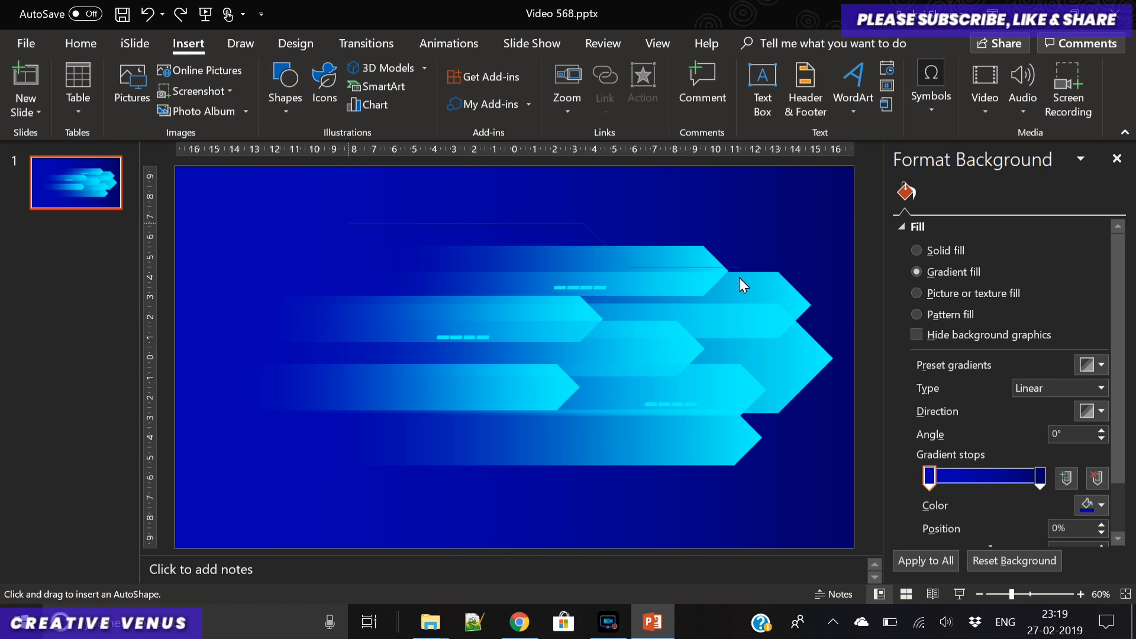
pyautogui.moveTo(716, 283)
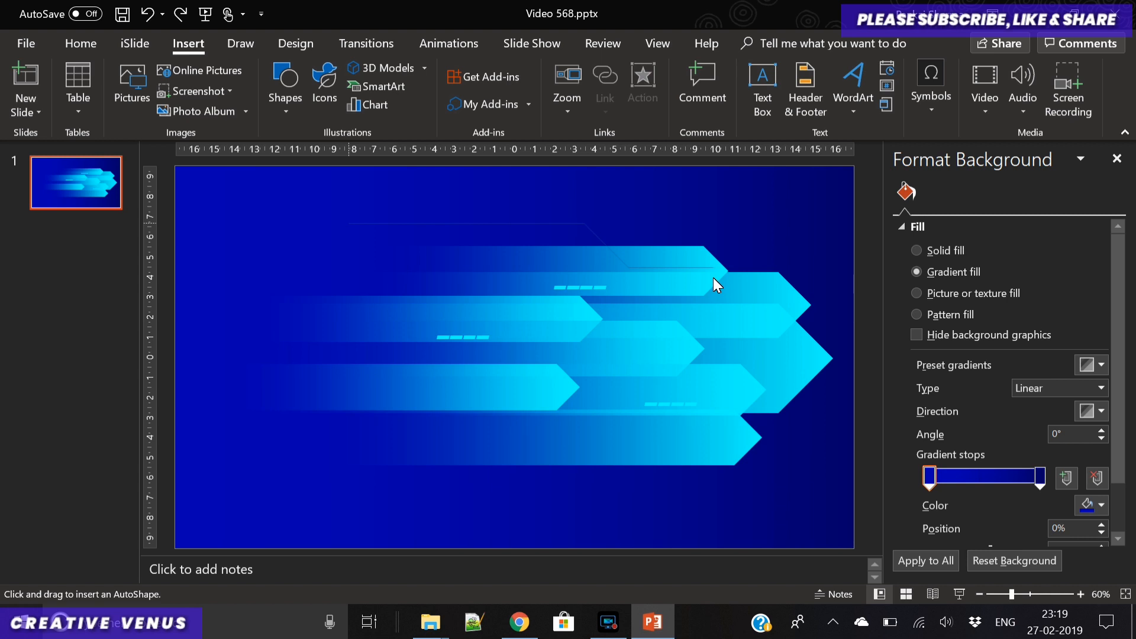
pyautogui.moveTo(710, 280)
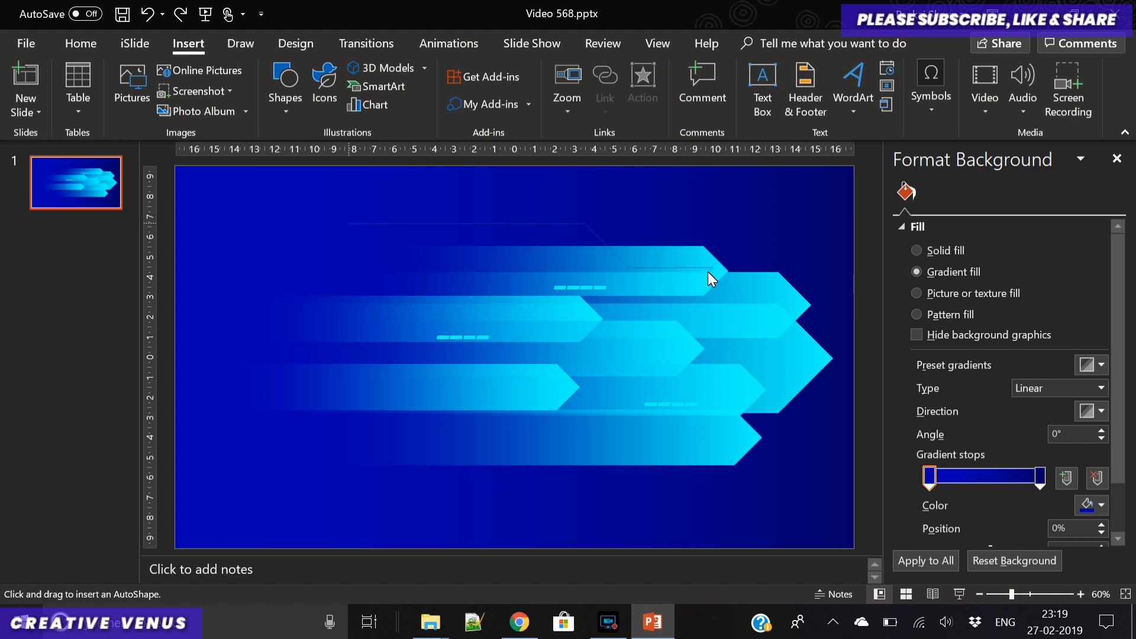
pyautogui.moveTo(748, 303)
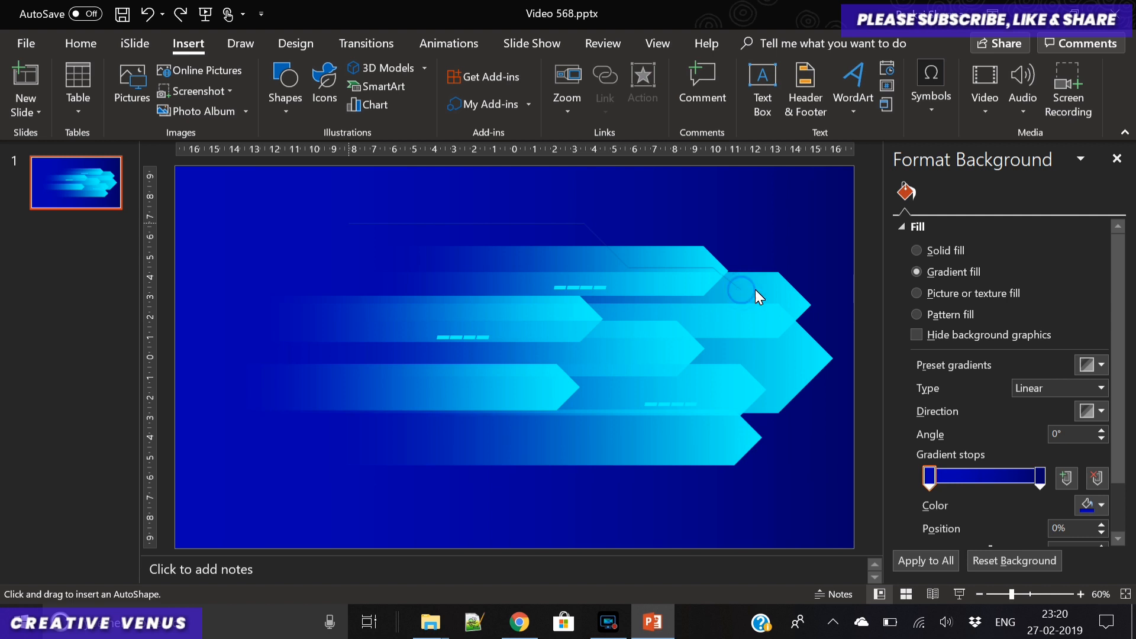
pyautogui.moveTo(785, 293)
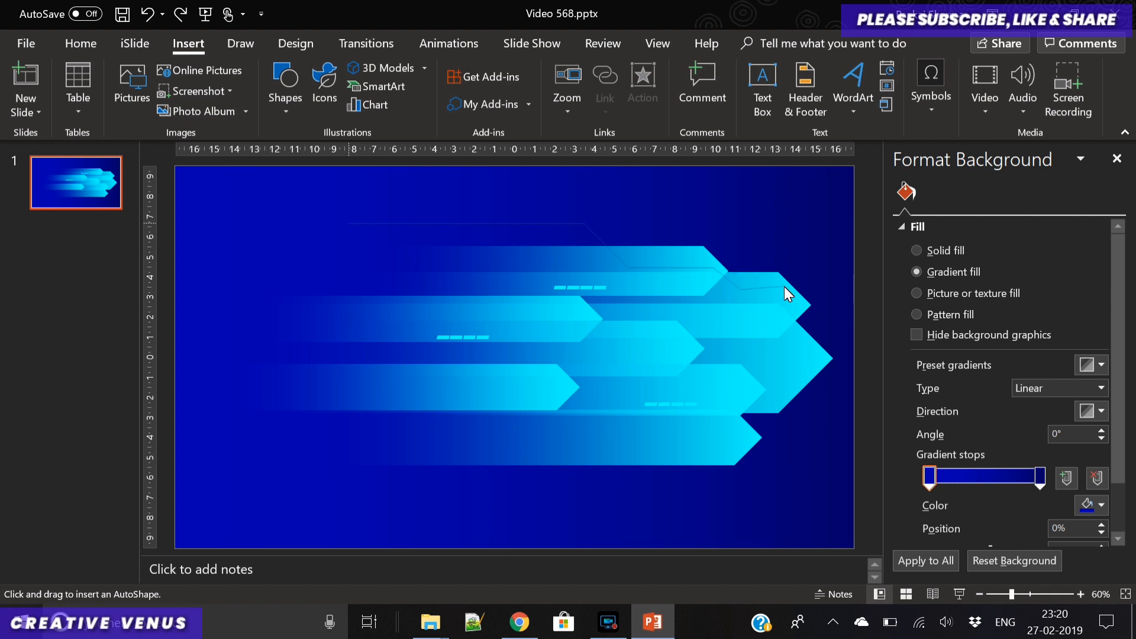
pyautogui.moveTo(789, 297)
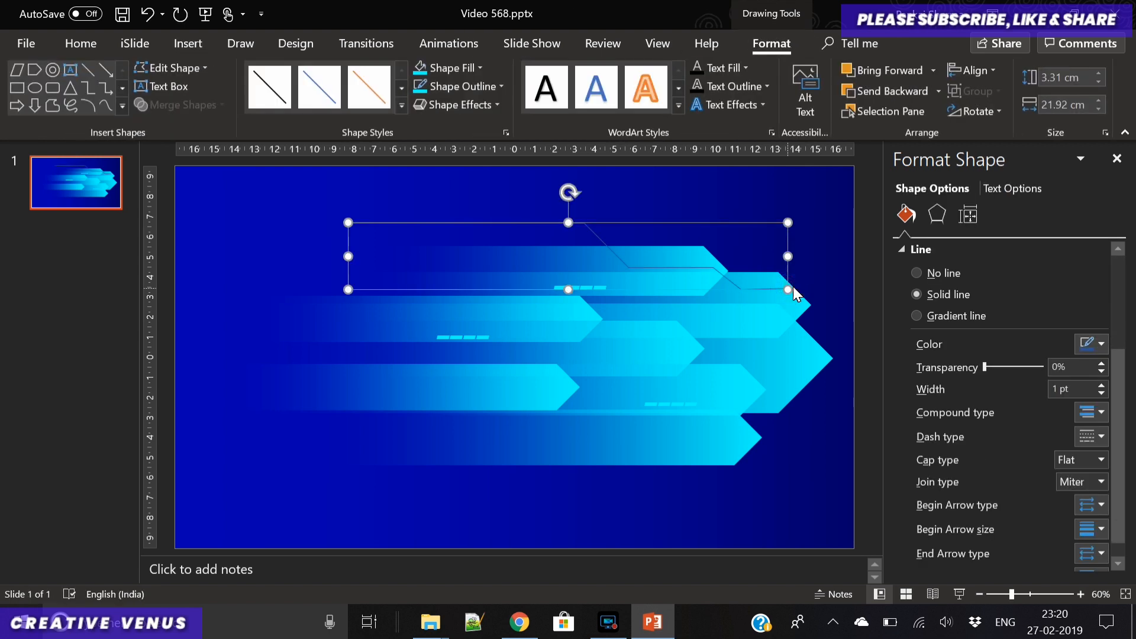
pyautogui.moveTo(956, 322)
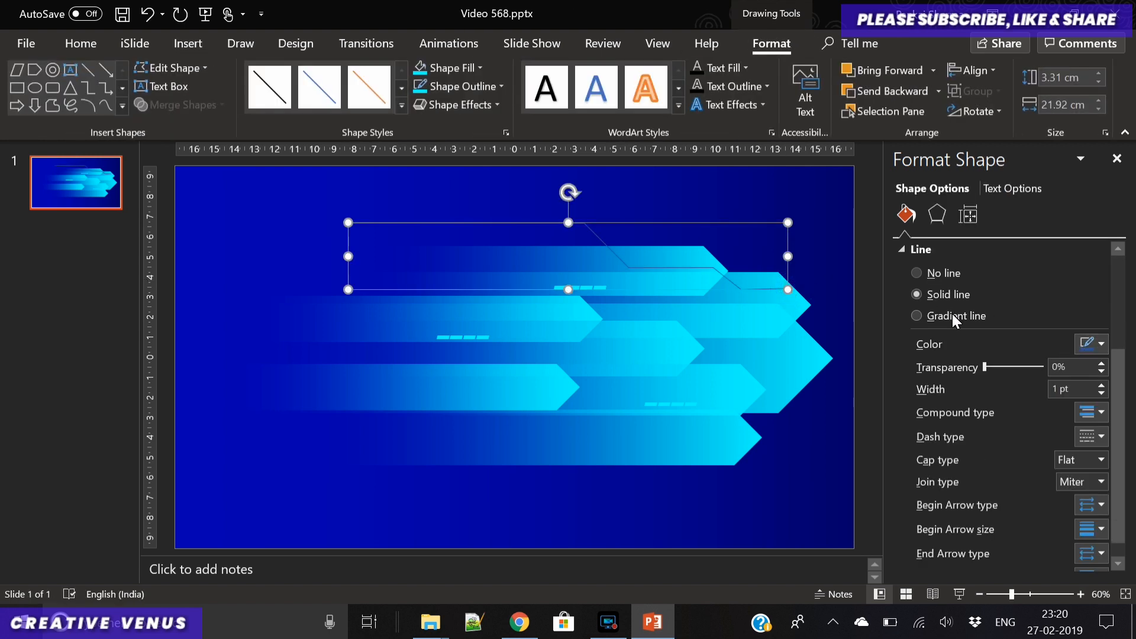
pyautogui.click(917, 316)
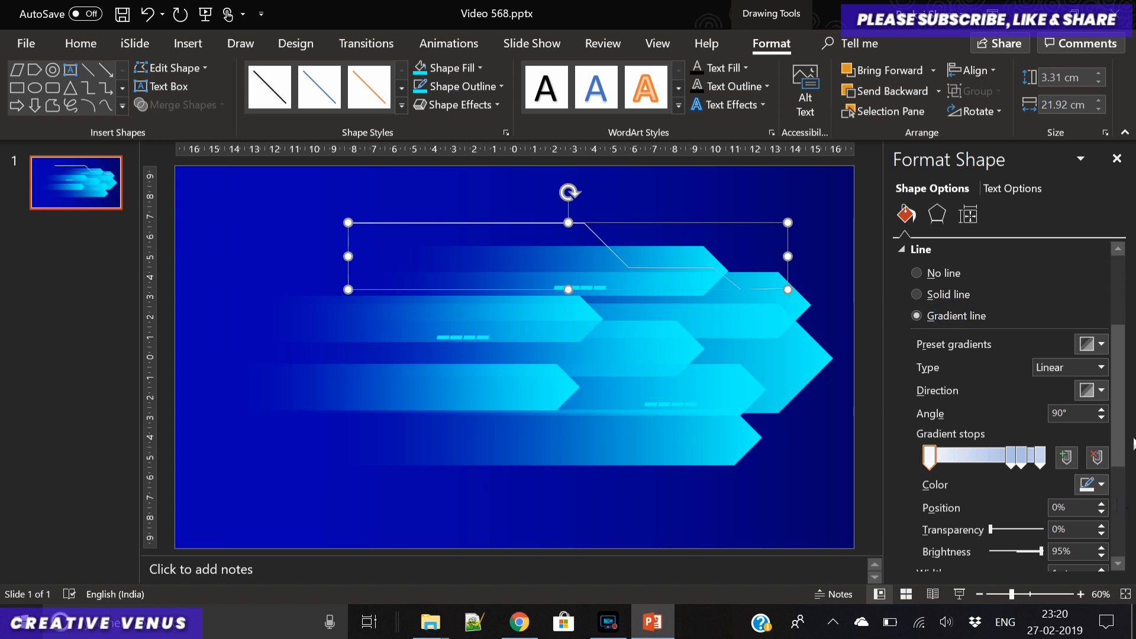
pyautogui.click(1024, 457)
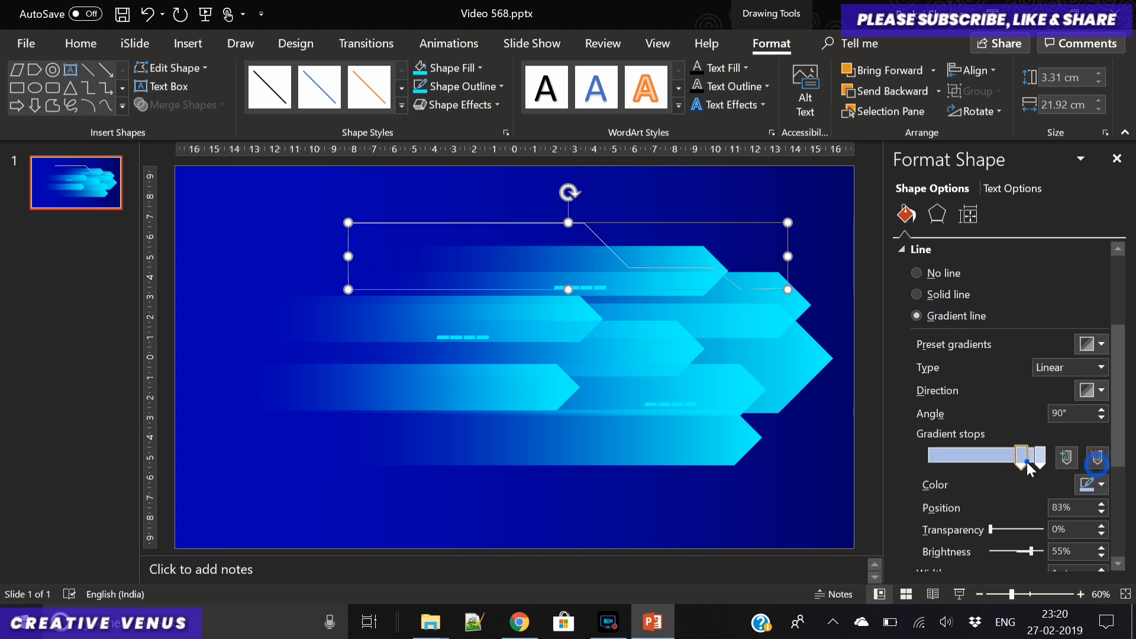
pyautogui.click(1091, 485)
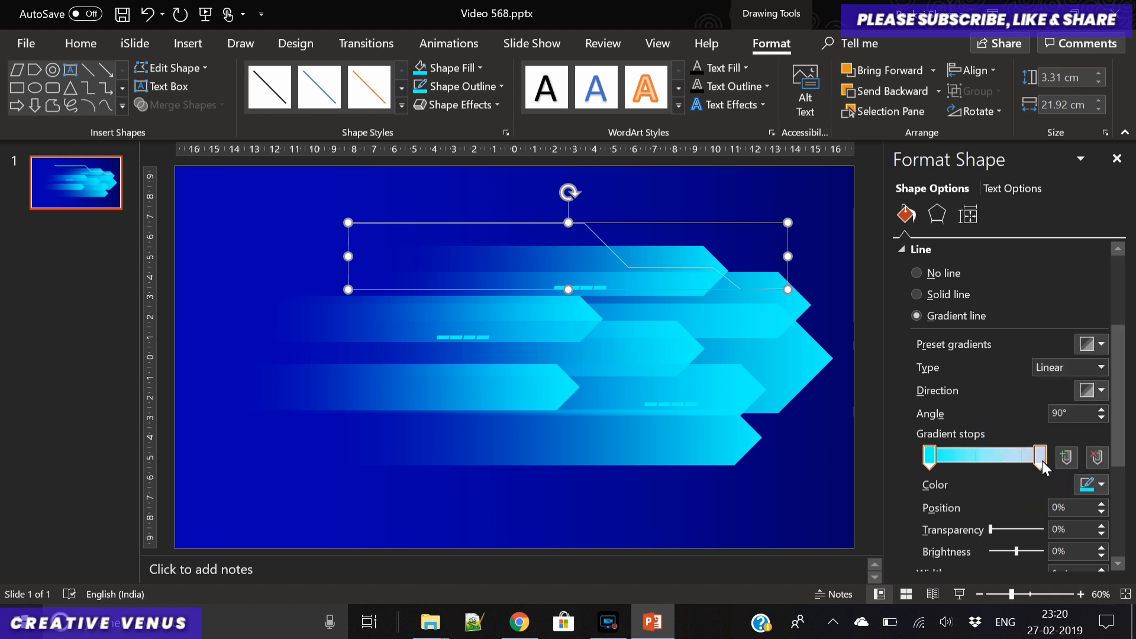
# Colour the line's end stop cyan so it fades from transparent into cyan
pyautogui.click(1099, 485)
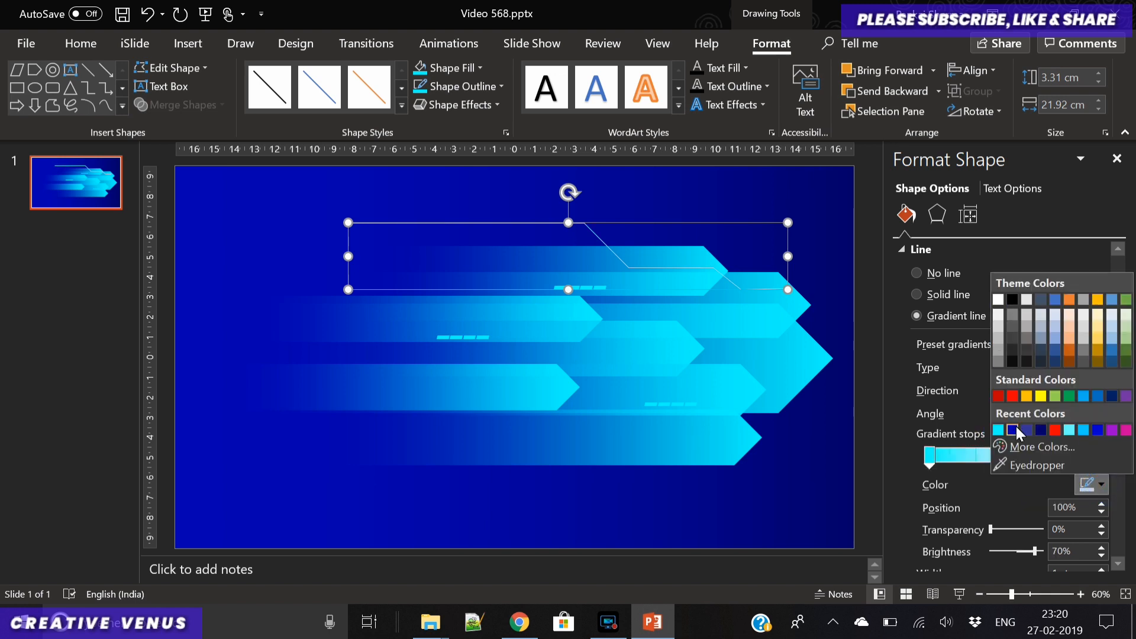
pyautogui.click(1011, 431)
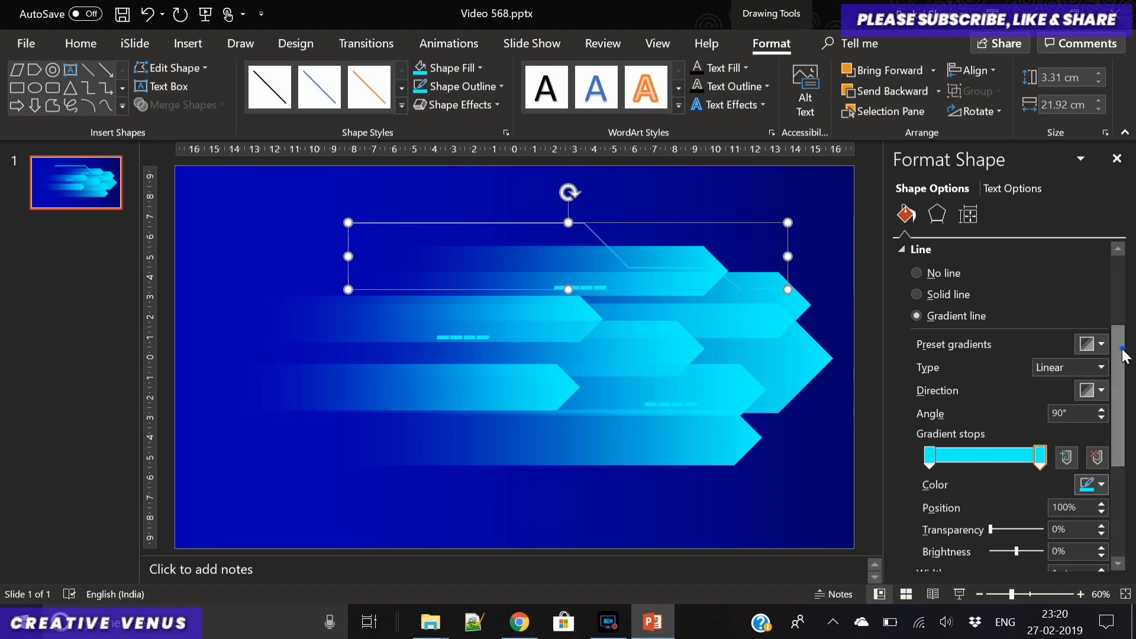
pyautogui.scroll(-3)
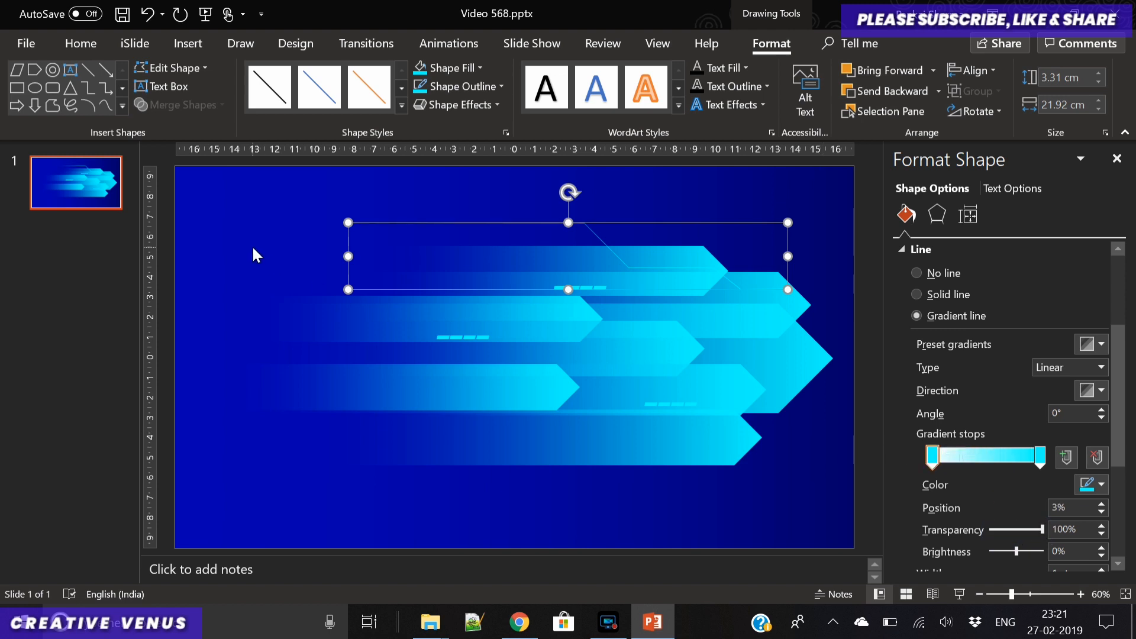
# Copy the circuit line and flip the copies vertically
pyautogui.click(255, 250)
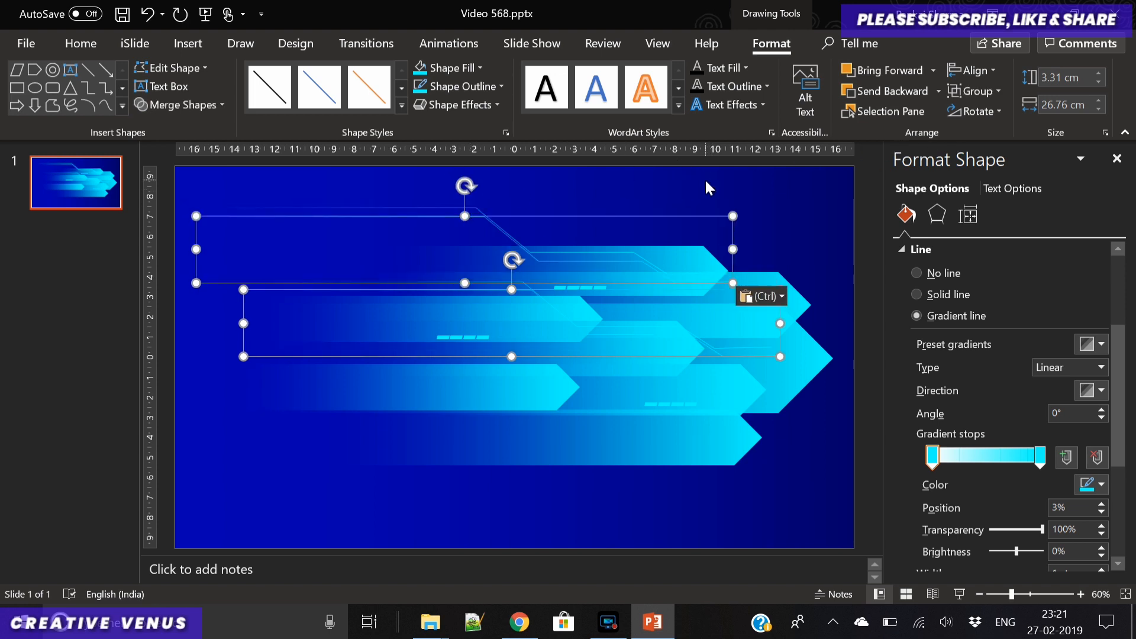
pyautogui.click(975, 111)
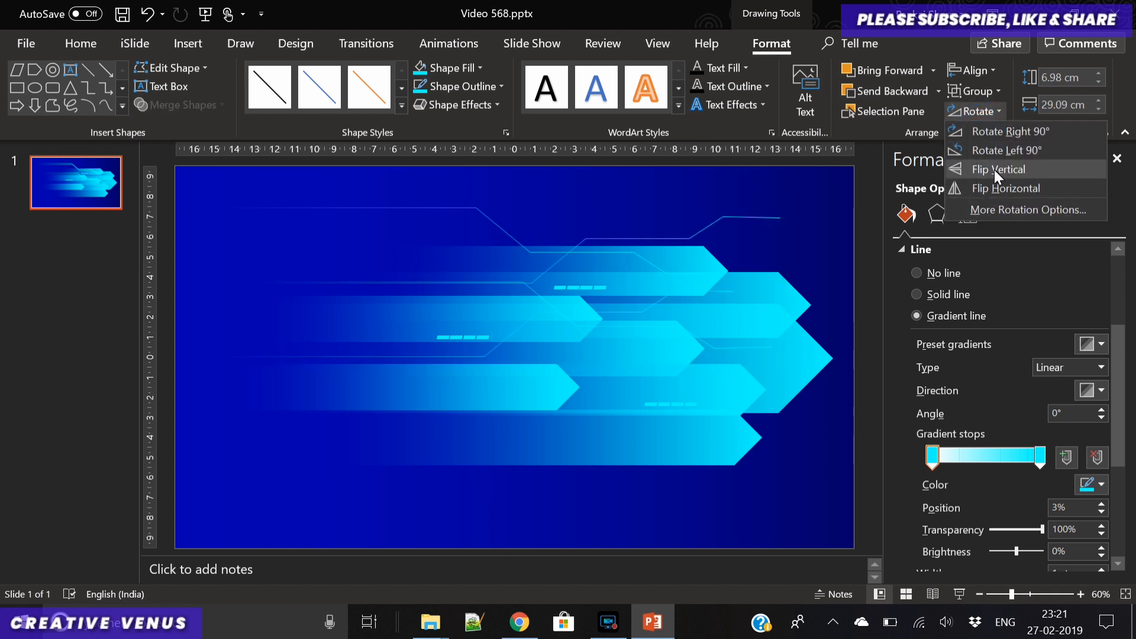
pyautogui.click(994, 169)
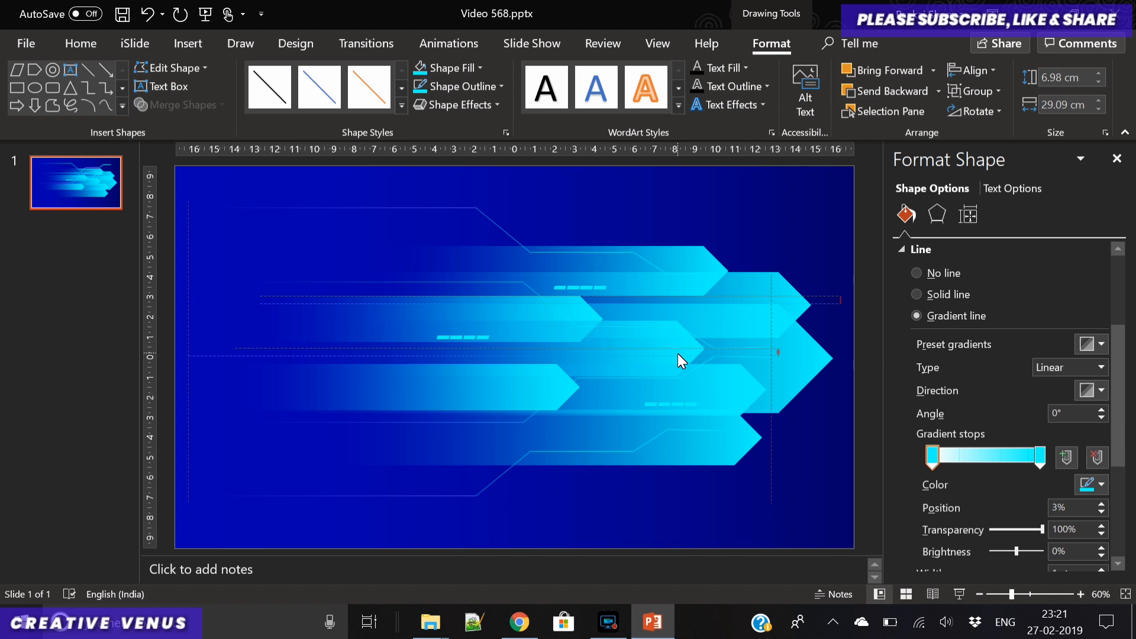
# Reorder the lower and top line groups so they frame the arrows
pyautogui.rightClick(681, 360)
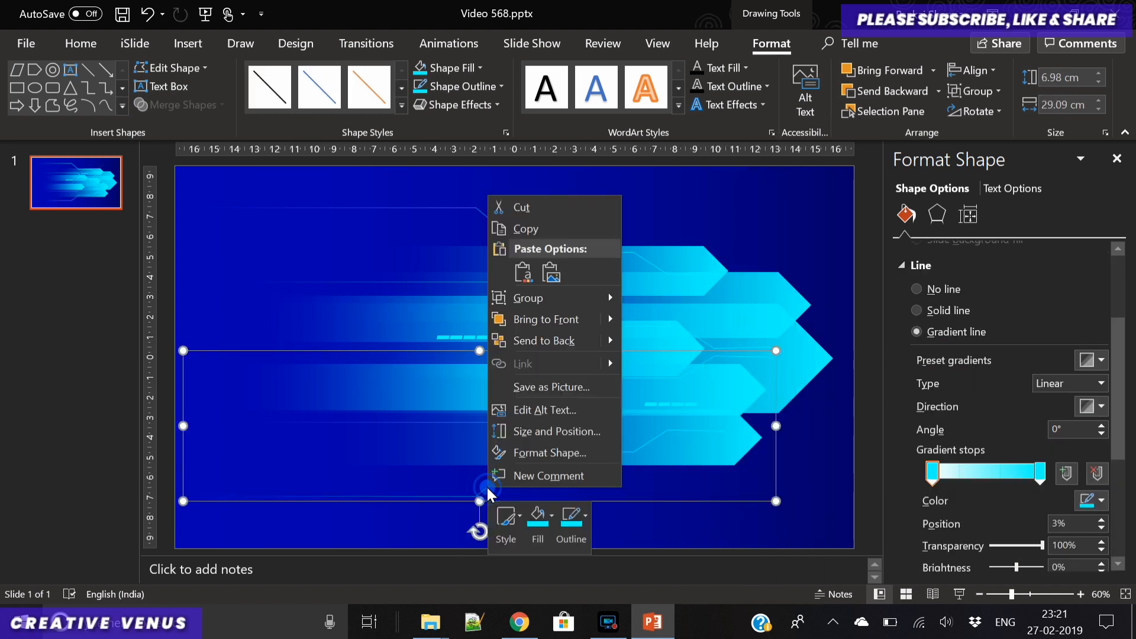
pyautogui.click(664, 344)
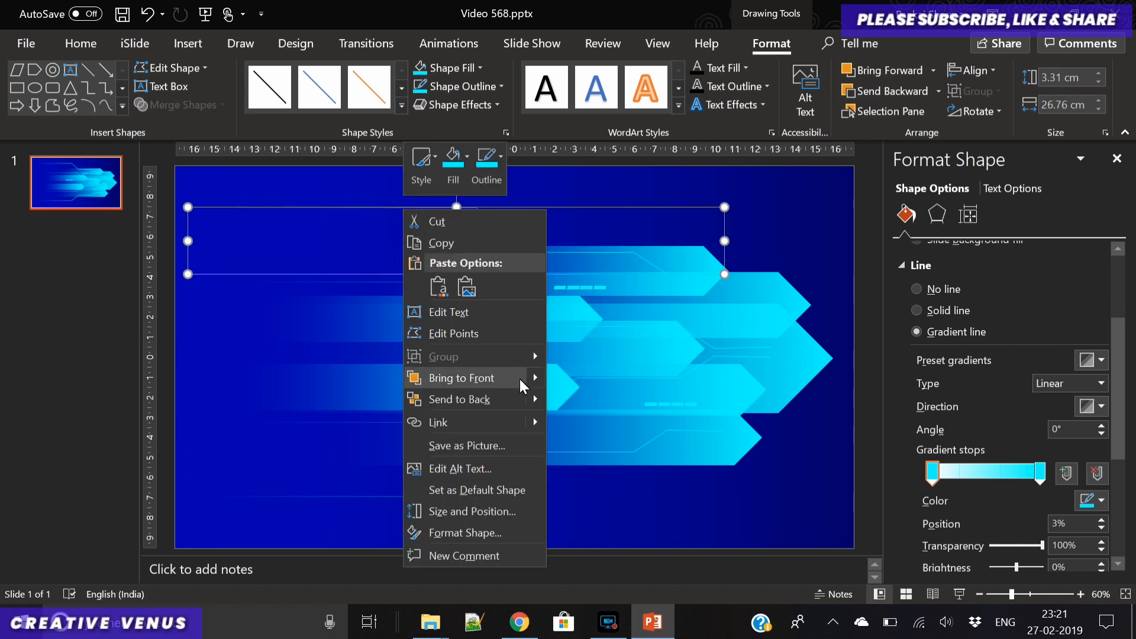
pyautogui.click(676, 505)
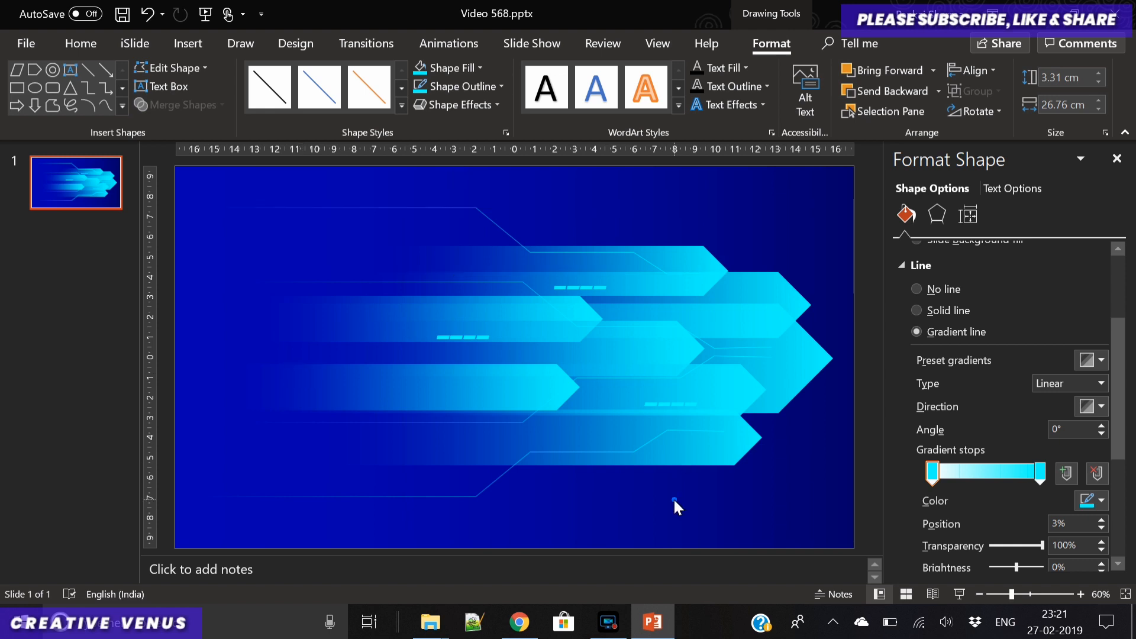
pyautogui.click(638, 505)
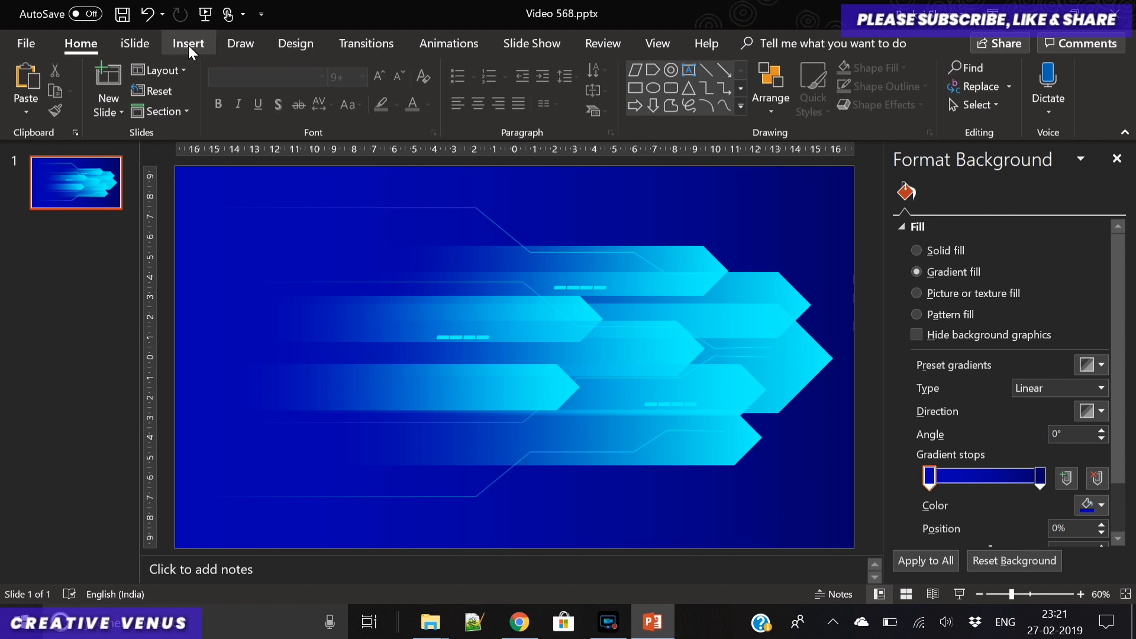
# Insert an Alternating Hexagons SmartArt graphic onto the slide
pyautogui.click(188, 44)
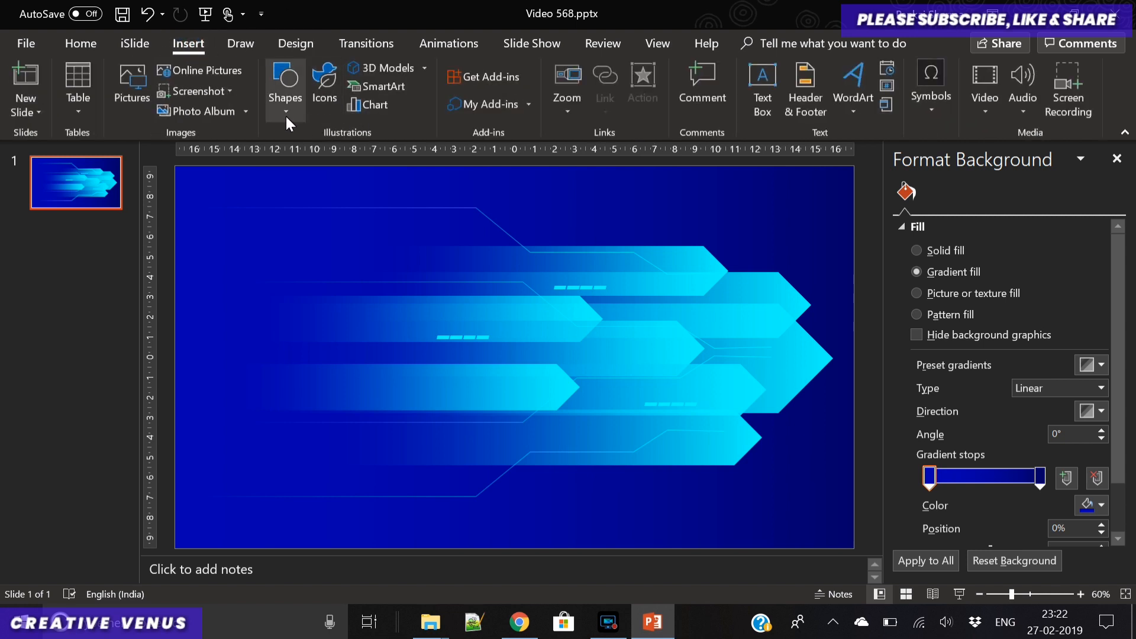
pyautogui.click(284, 88)
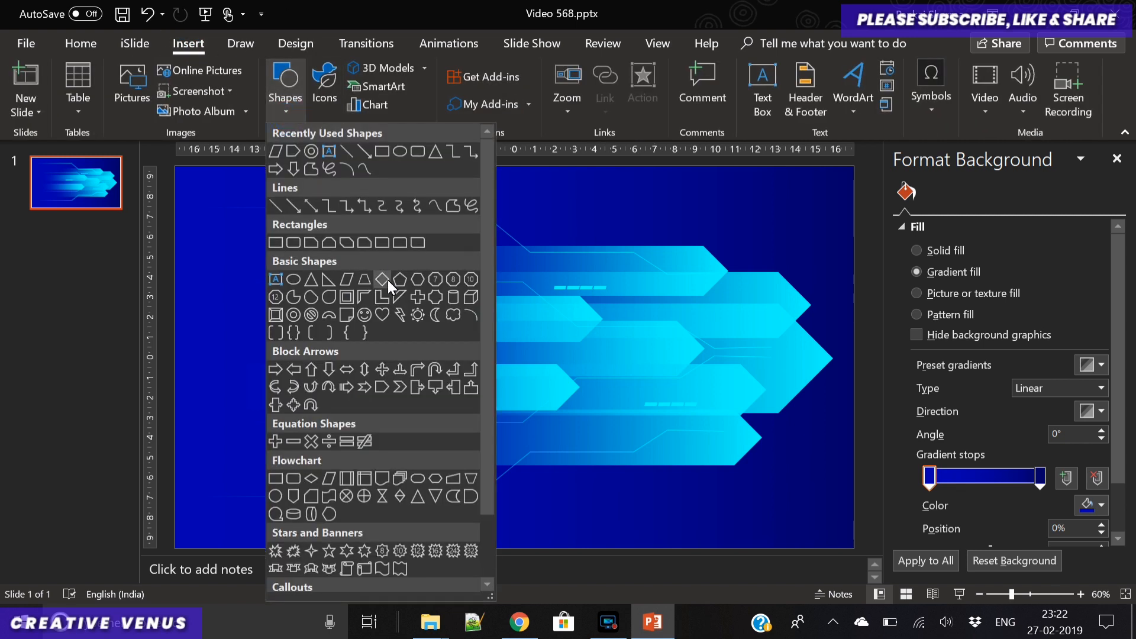
pyautogui.moveTo(317, 116)
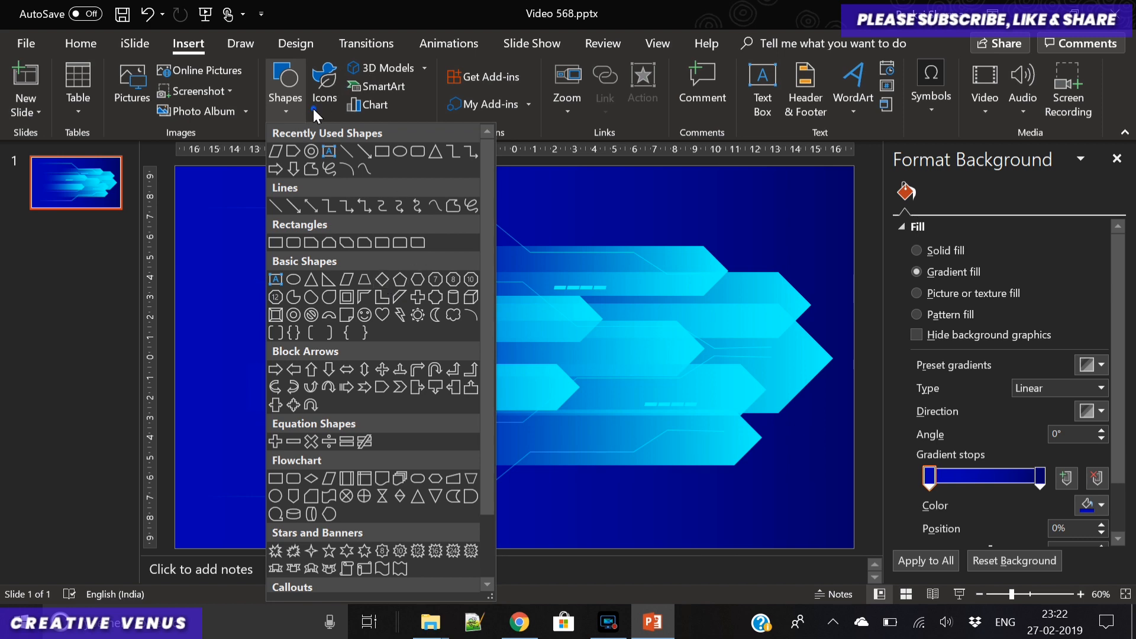
pyautogui.click(323, 82)
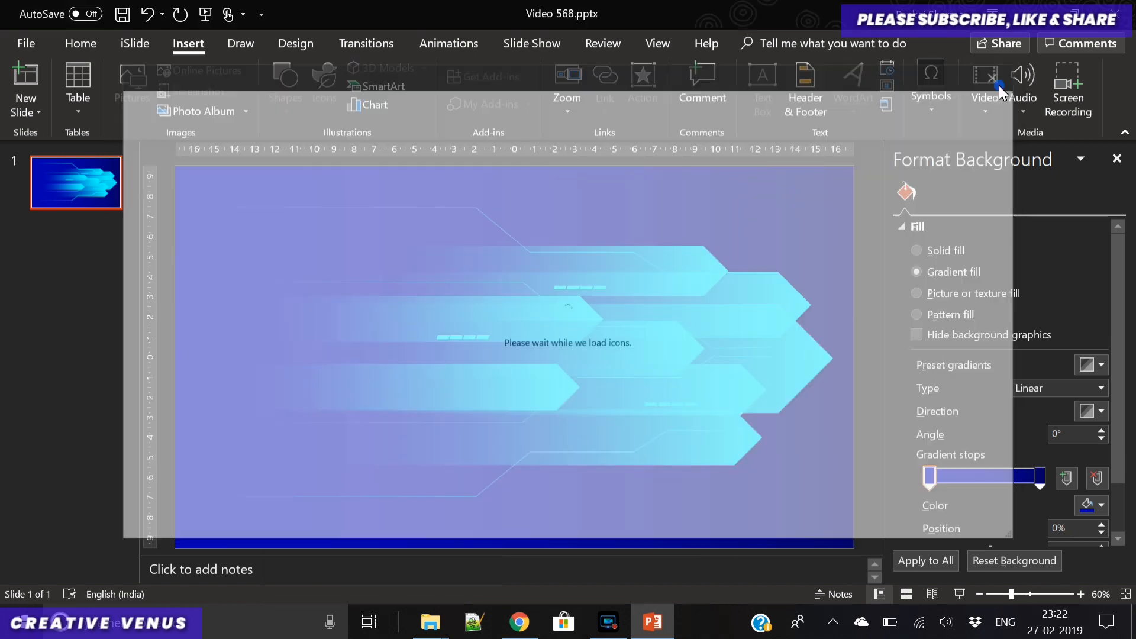
pyautogui.click(382, 85)
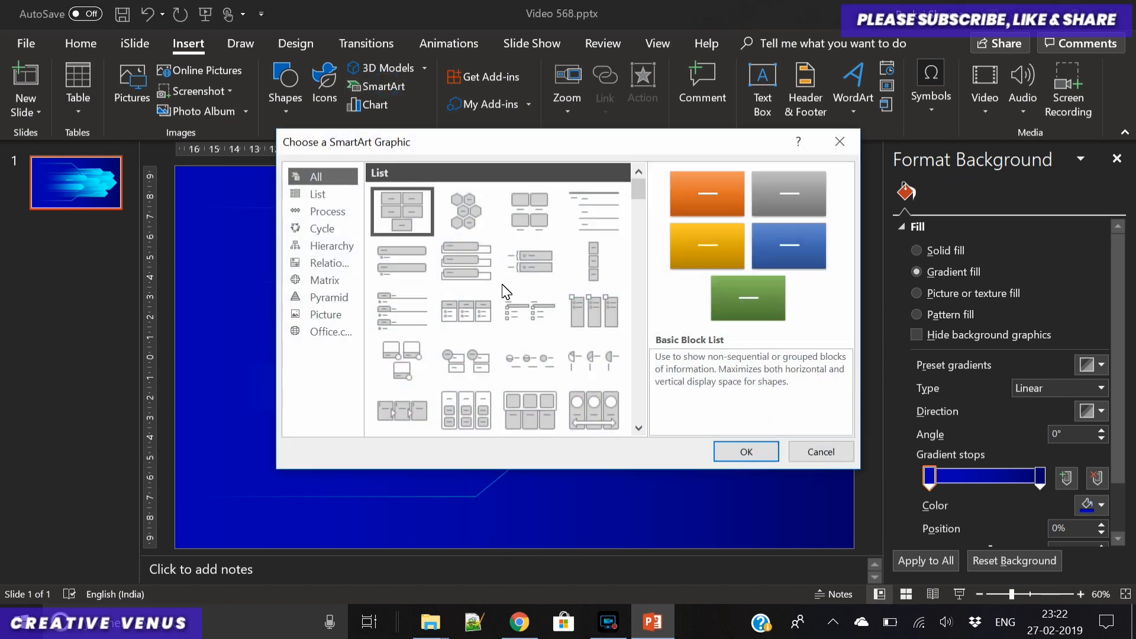
pyautogui.click(466, 210)
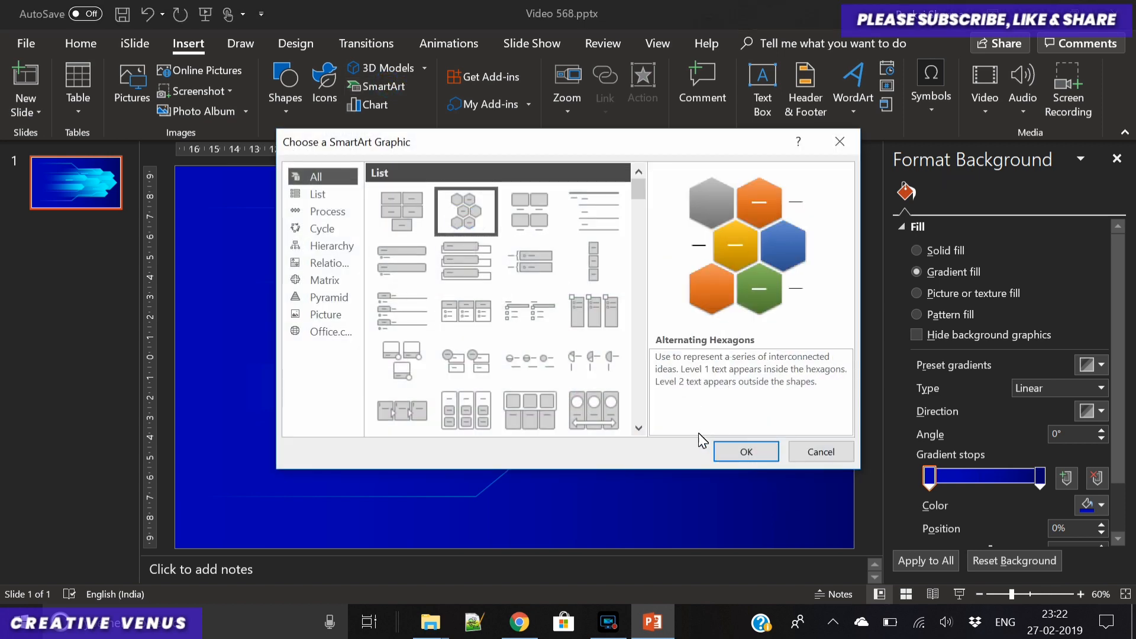
pyautogui.click(746, 451)
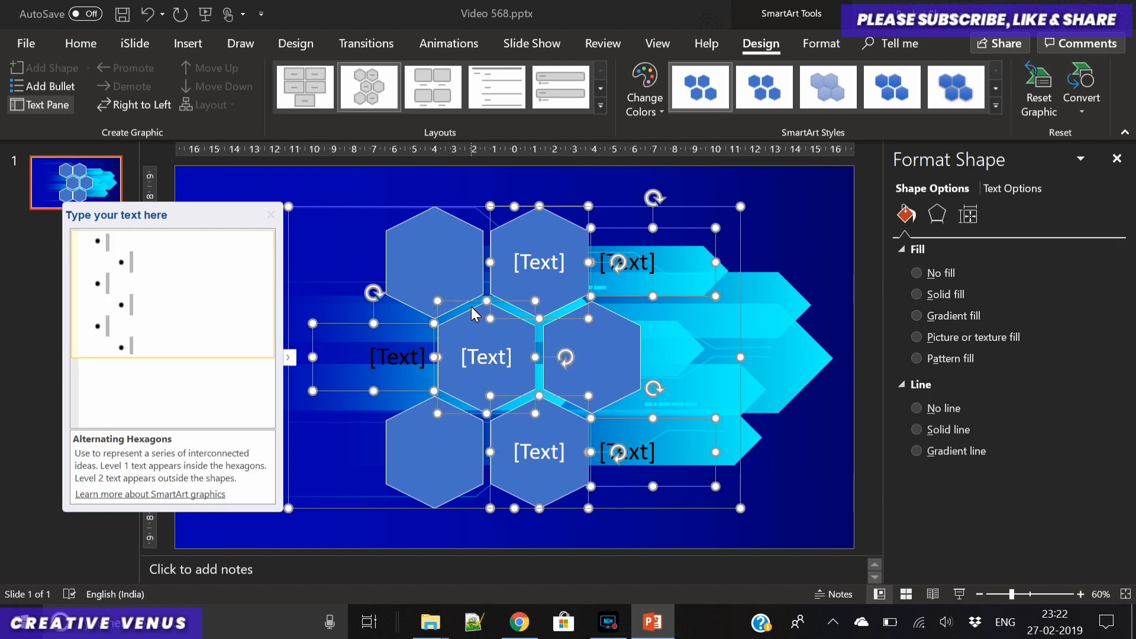
# Select the hexagon shapes inside the graphic
pyautogui.click(435, 260)
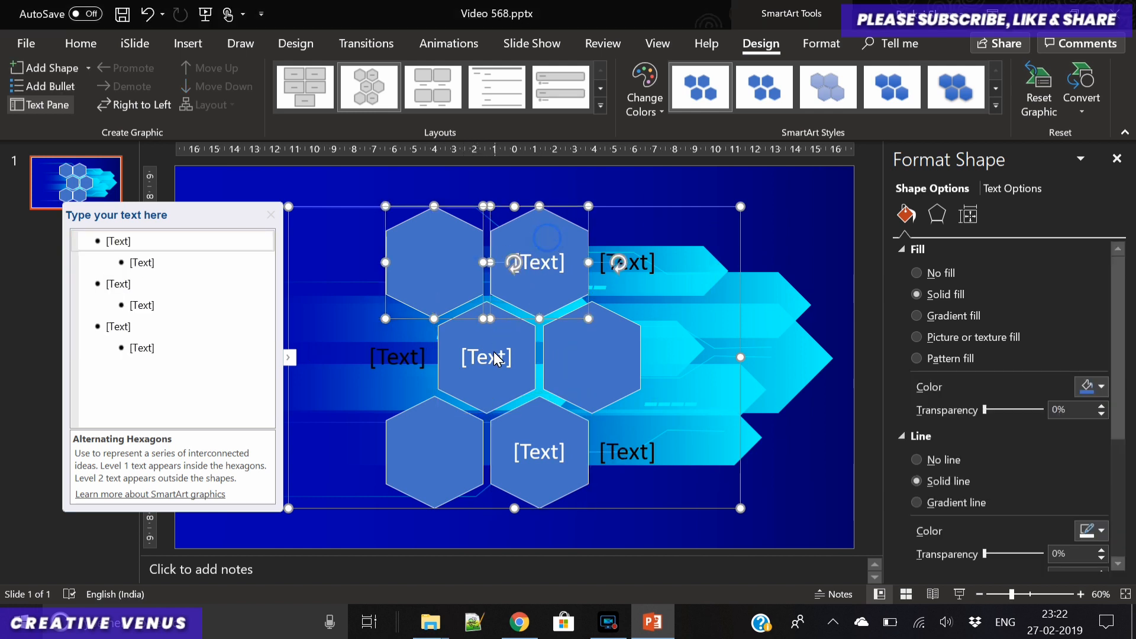
pyautogui.click(590, 360)
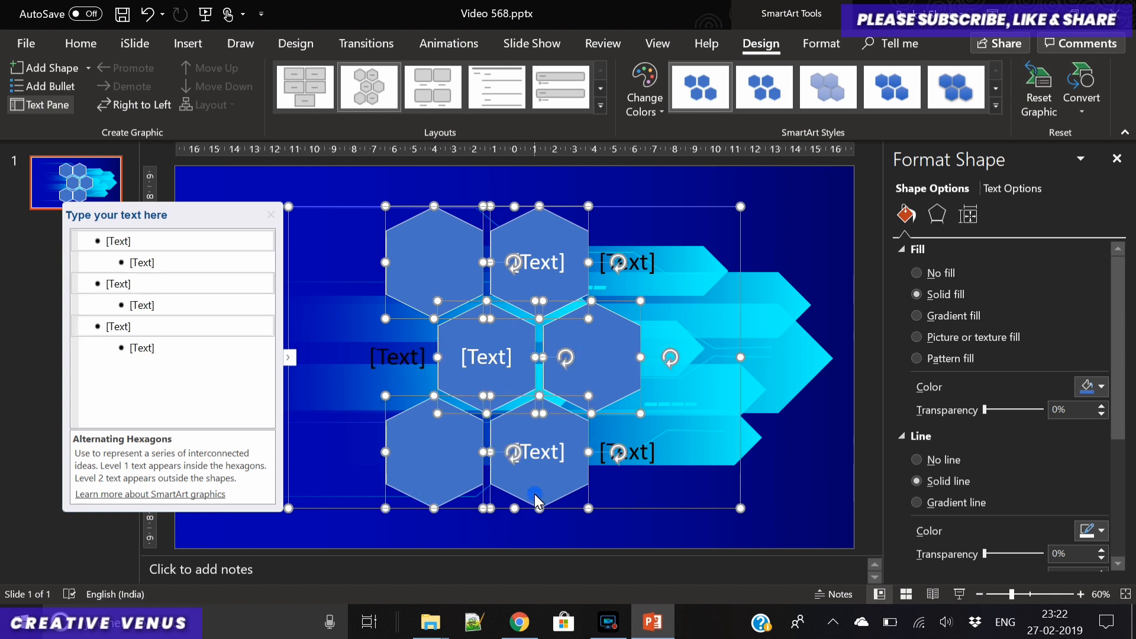
pyautogui.moveTo(706, 221)
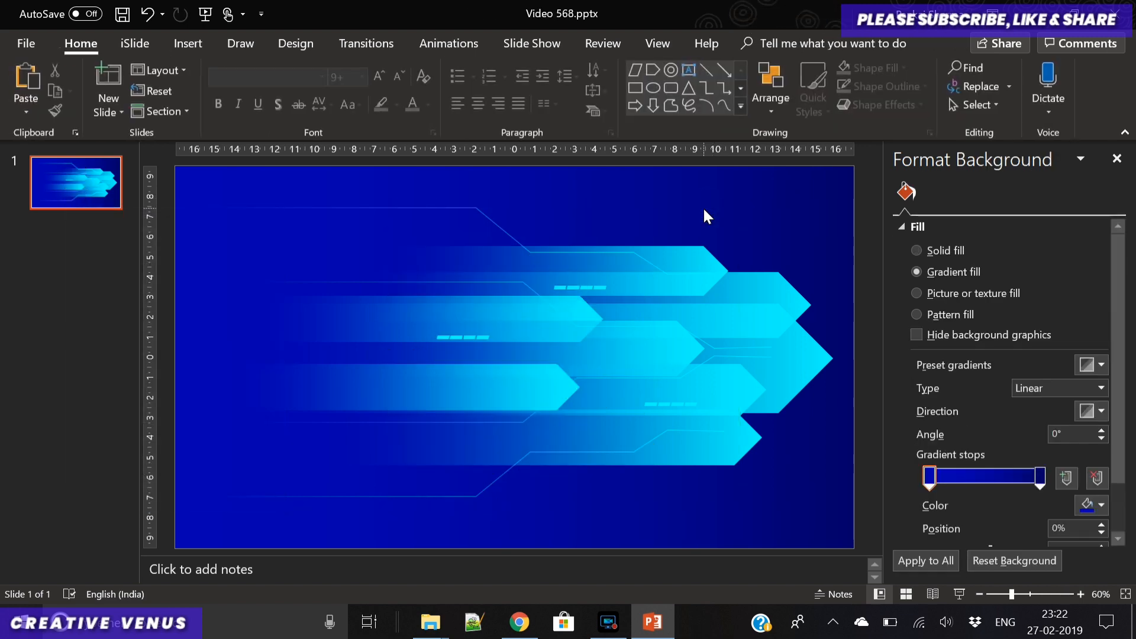
# Paste the hexagons as shapes with no outline and a cyan fill
pyautogui.press('ctrl+v')
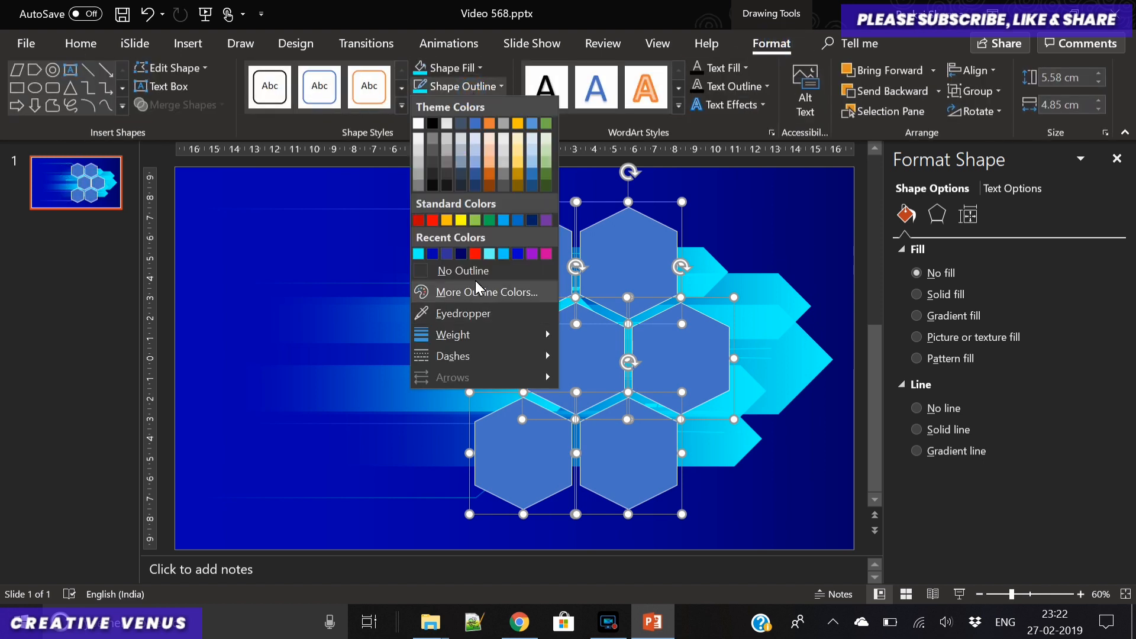
pyautogui.click(463, 270)
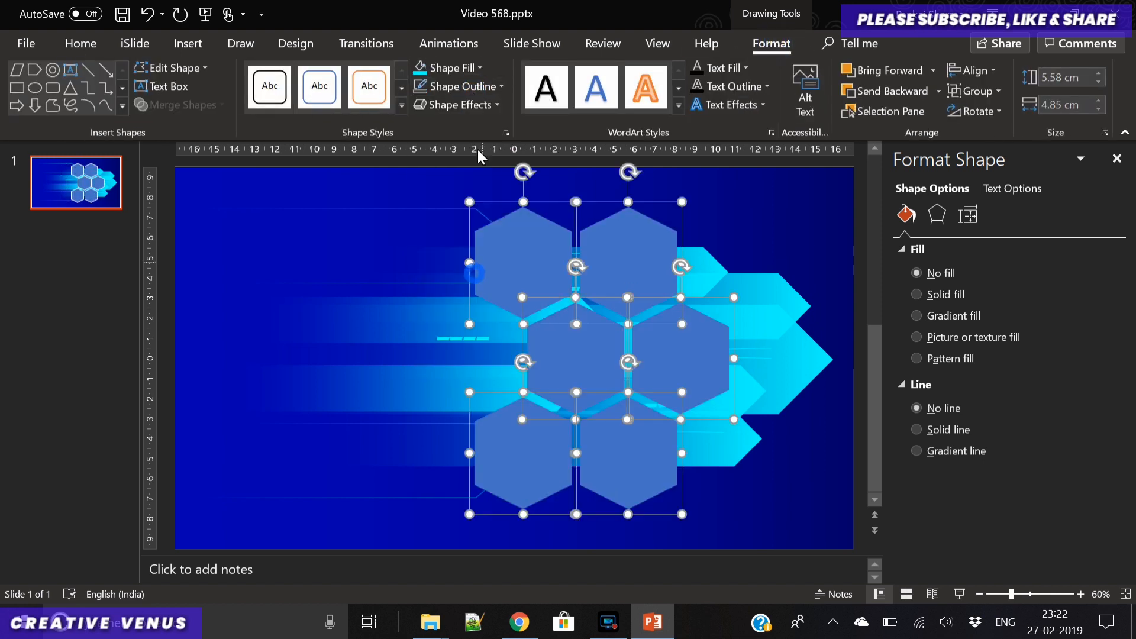
pyautogui.click(447, 68)
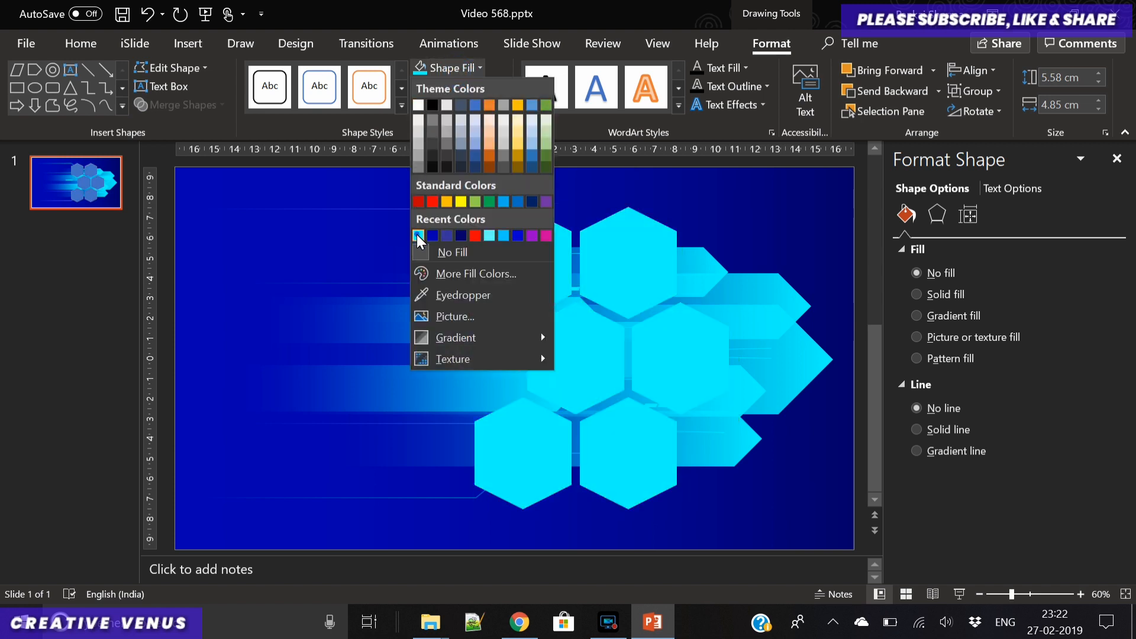
pyautogui.click(418, 235)
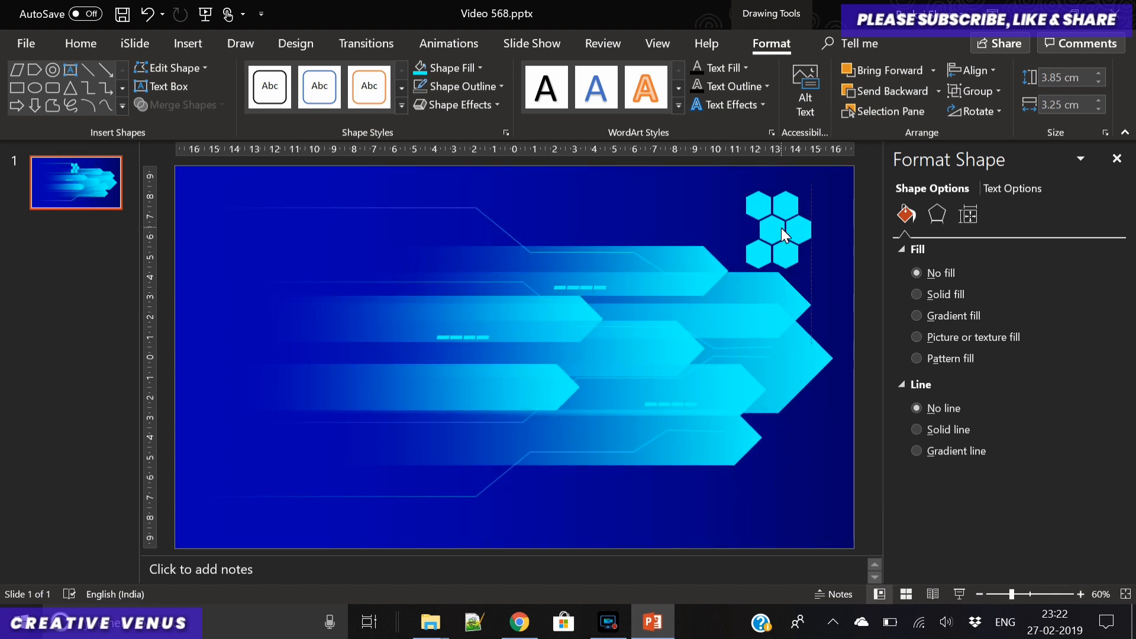
# Give the small top-right hexagon cluster a solid fill at about 74% transparency
pyautogui.click(773, 230)
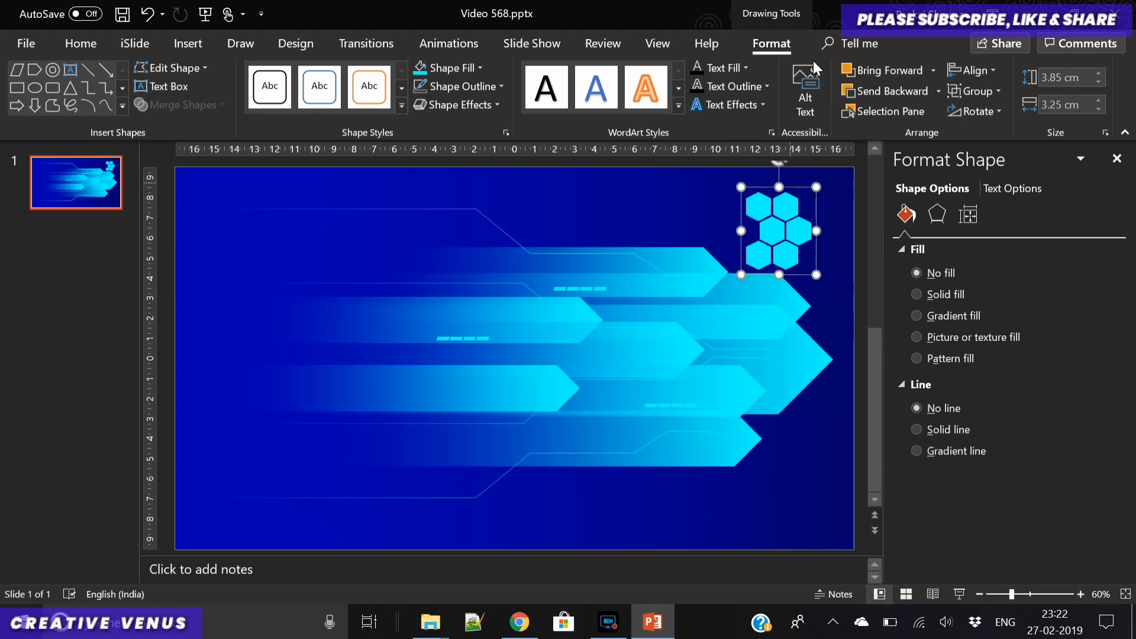
pyautogui.click(458, 67)
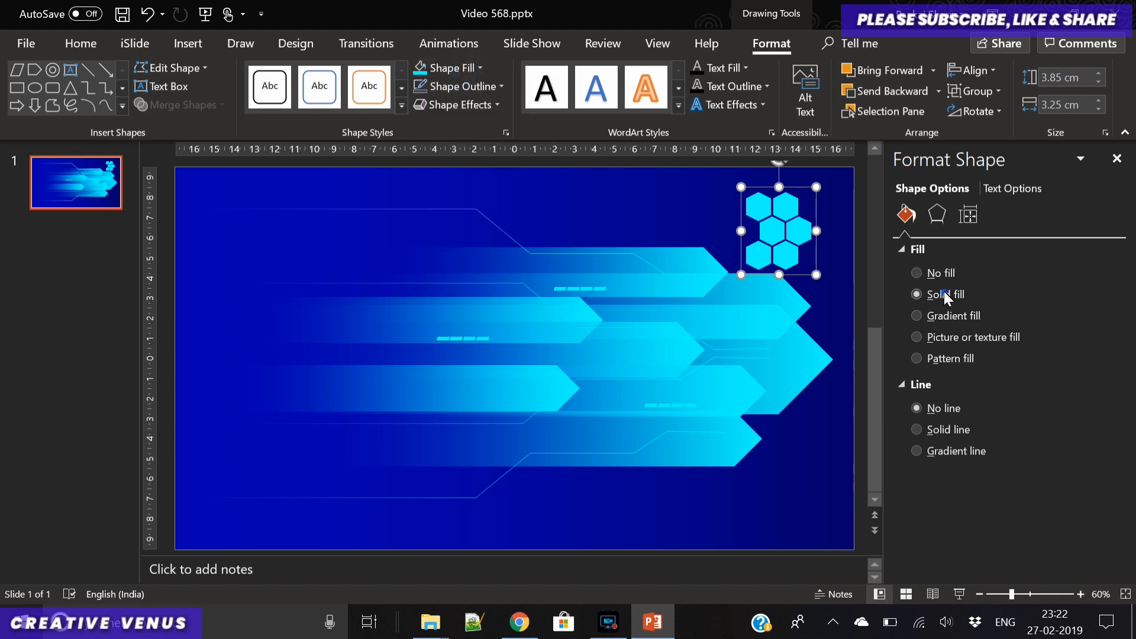
pyautogui.click(918, 294)
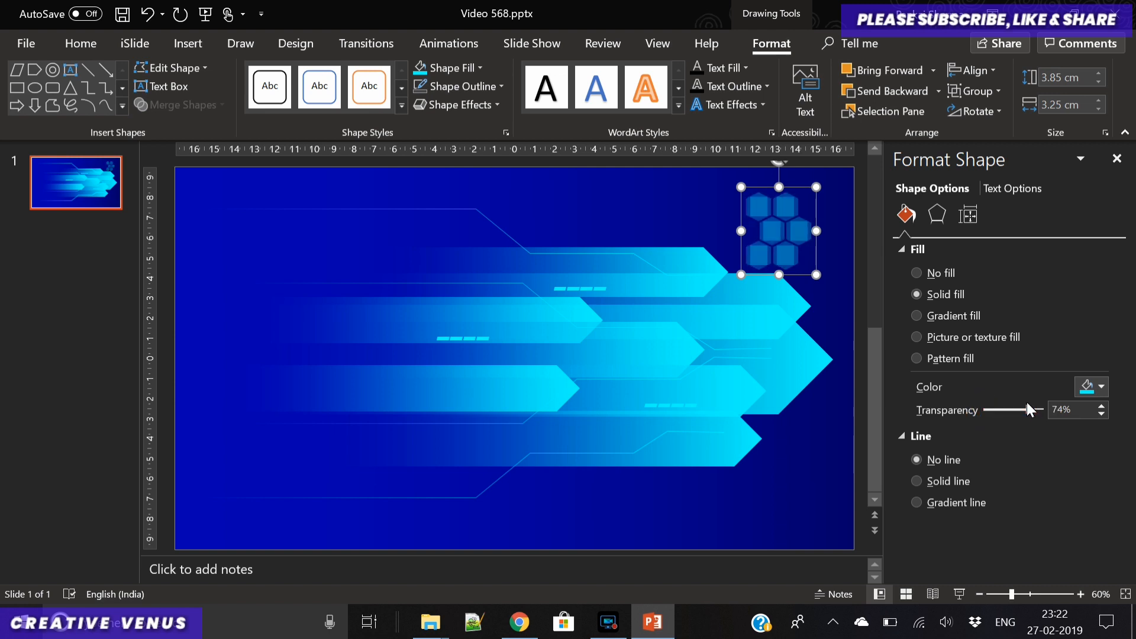
pyautogui.rightClick(775, 228)
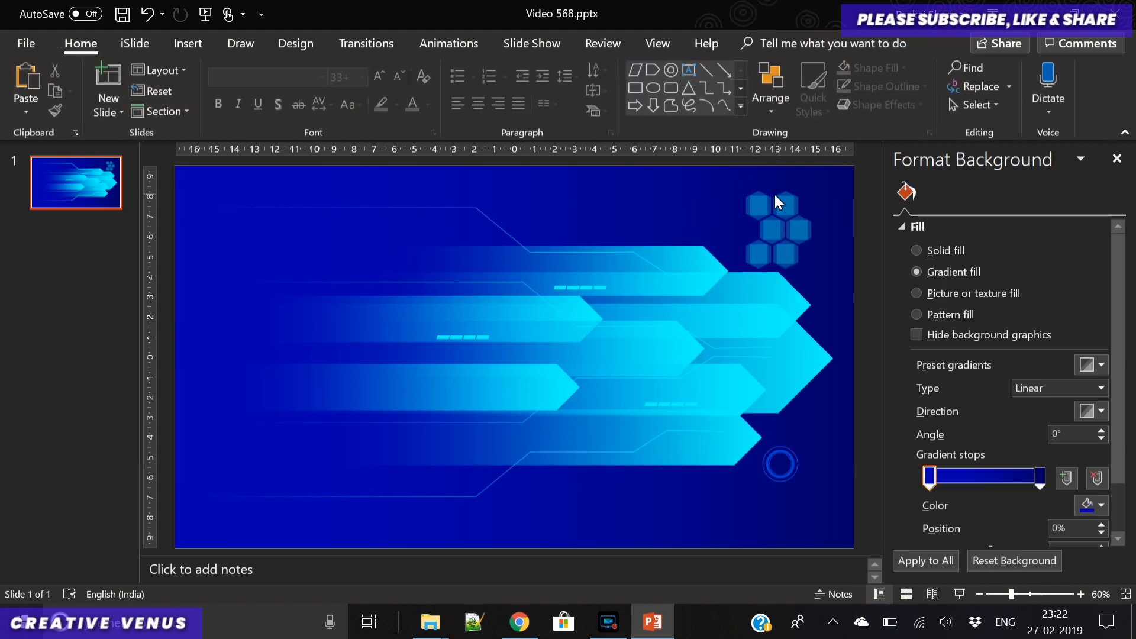
# Separate the top-right cluster into individually selectable hexagons
pyautogui.click(759, 228)
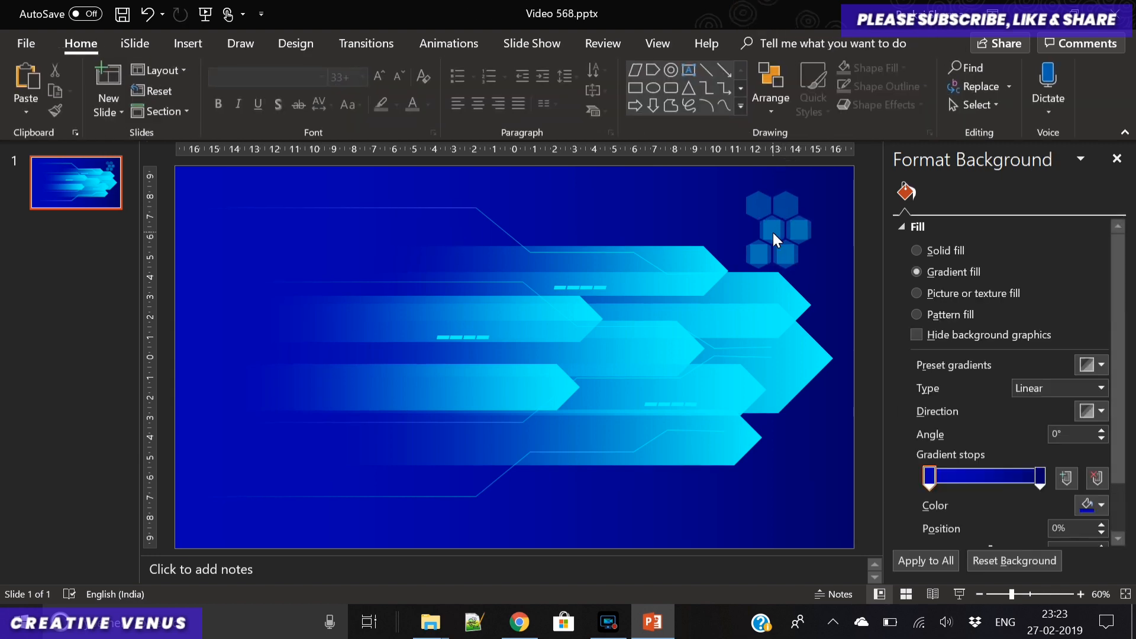
pyautogui.moveTo(797, 239)
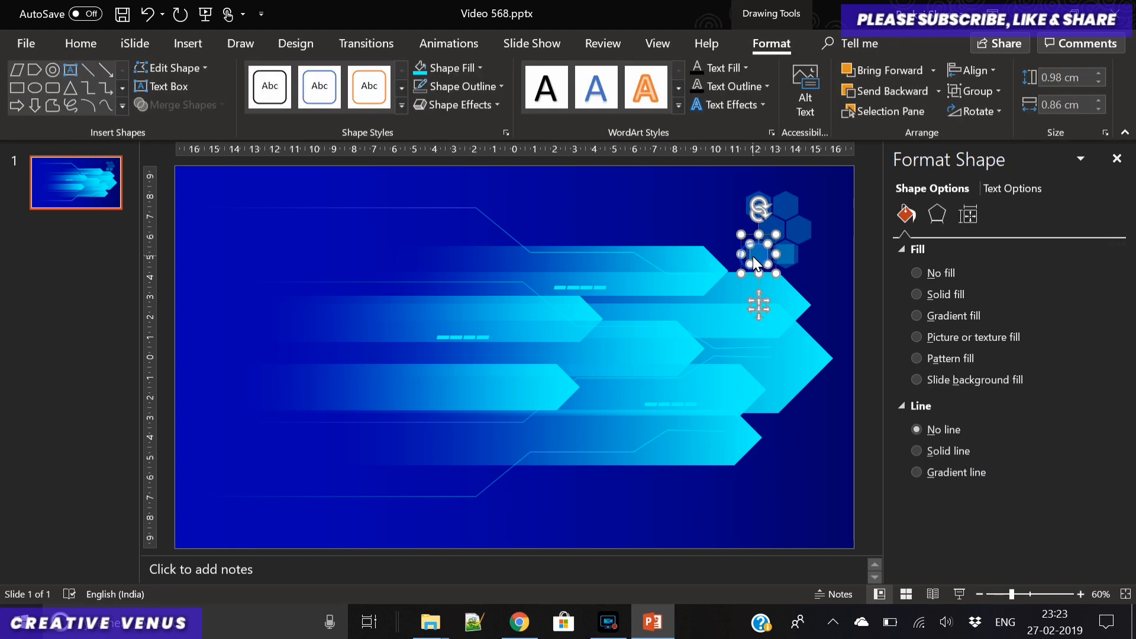
pyautogui.click(934, 294)
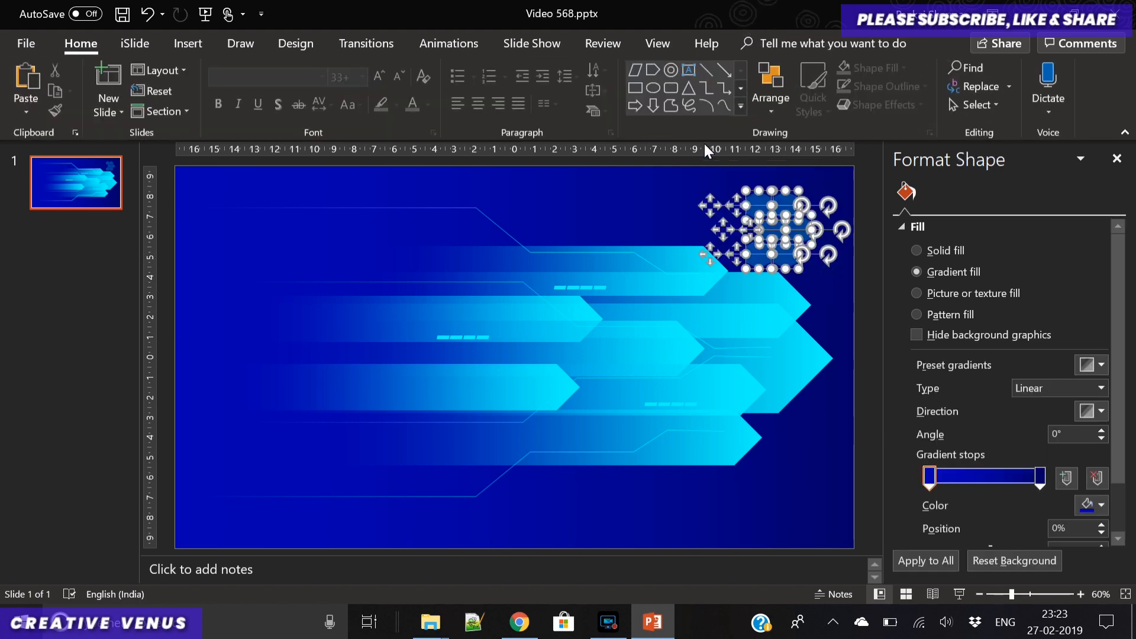
# Set the large hexagon cluster to No fill with a 1 pt solid outline
pyautogui.click(776, 230)
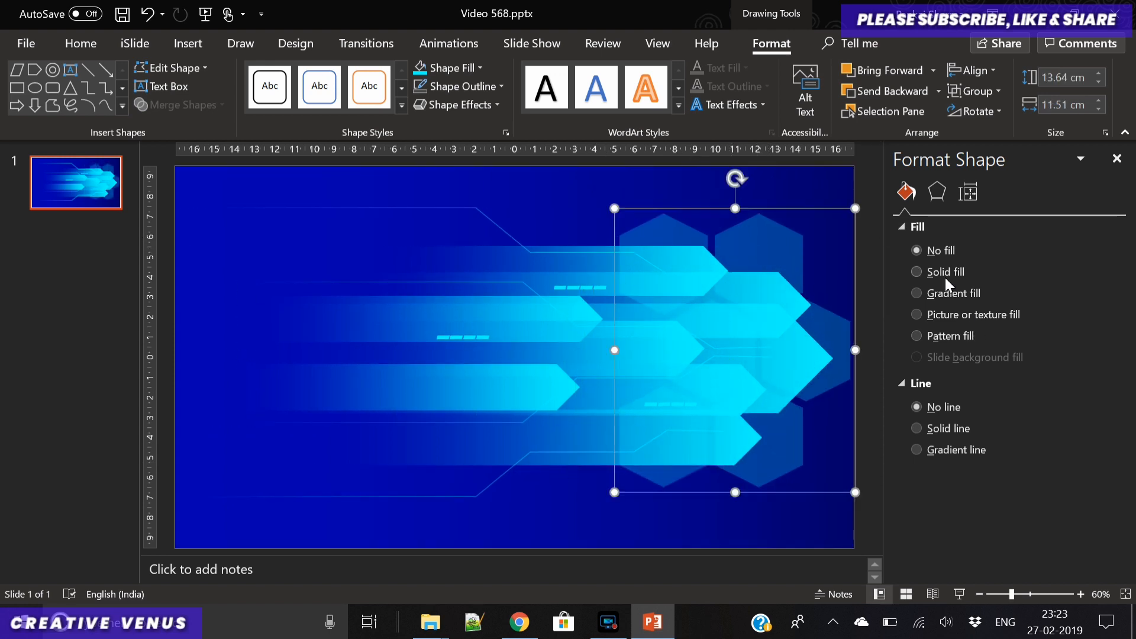
pyautogui.click(916, 271)
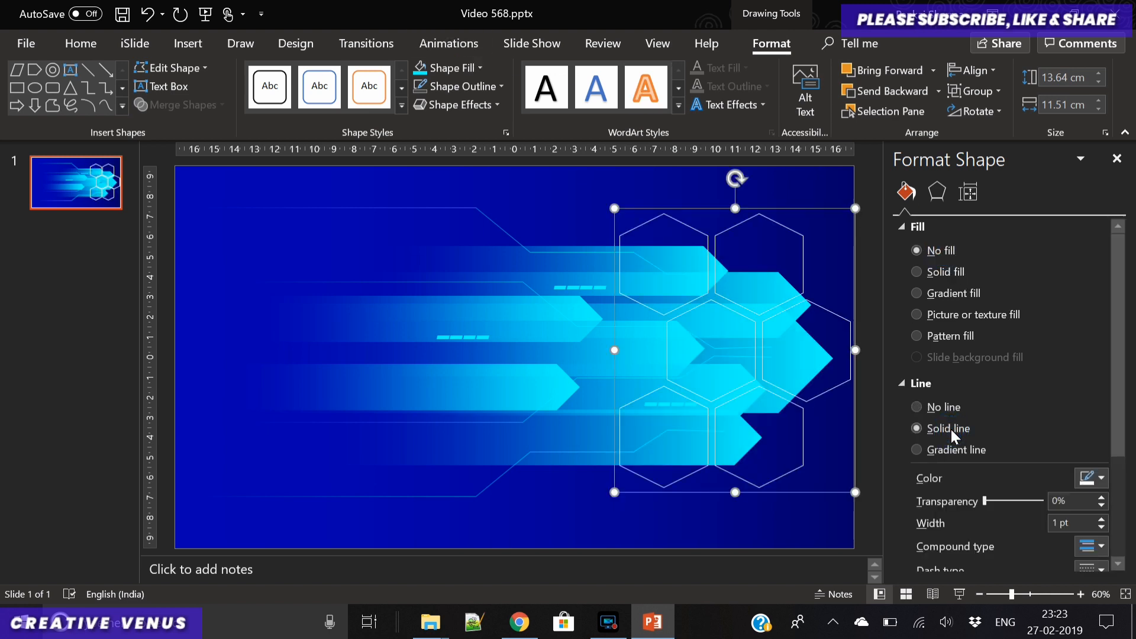
pyautogui.click(917, 428)
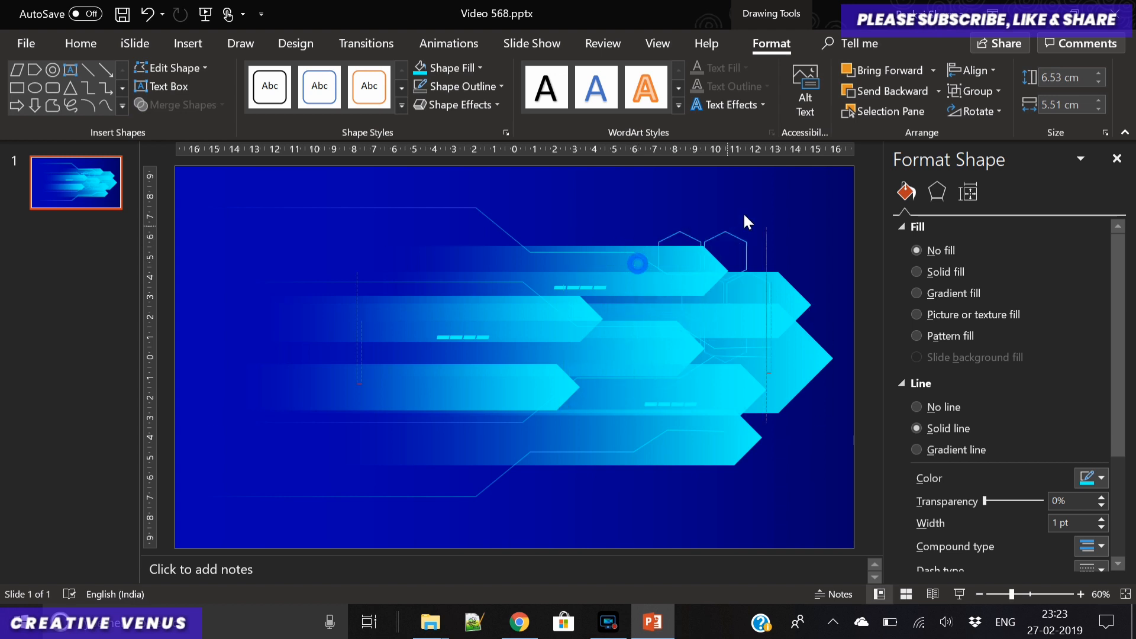
# Position the faint 61%-transparent hexagon clusters at the right corners and send them behind the arrows
pyautogui.click(781, 217)
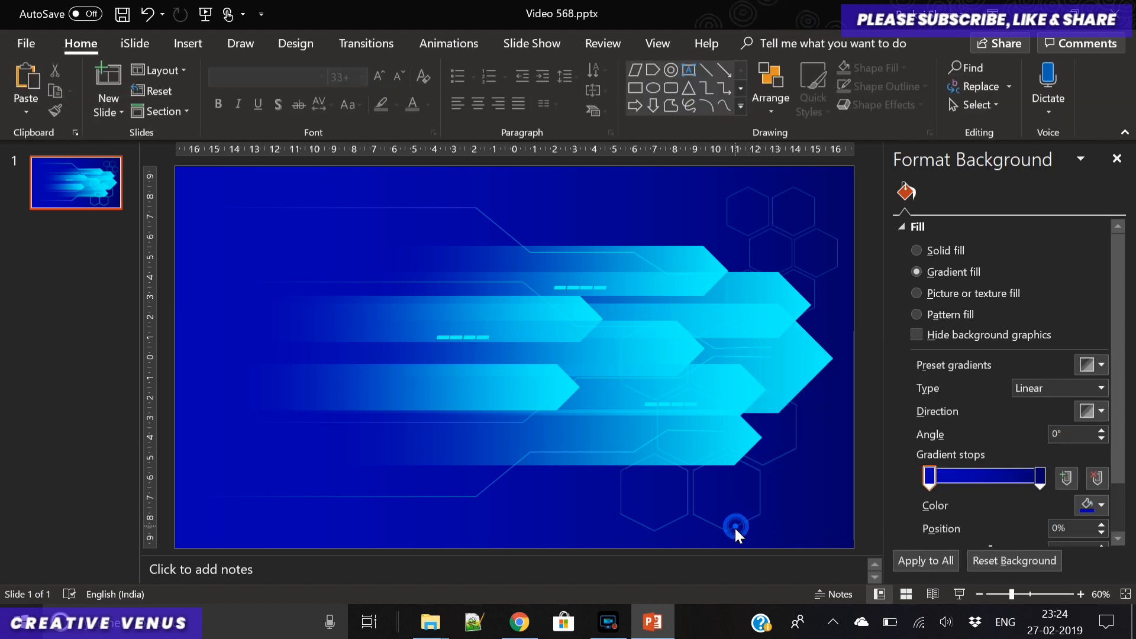
pyautogui.rightClick(734, 525)
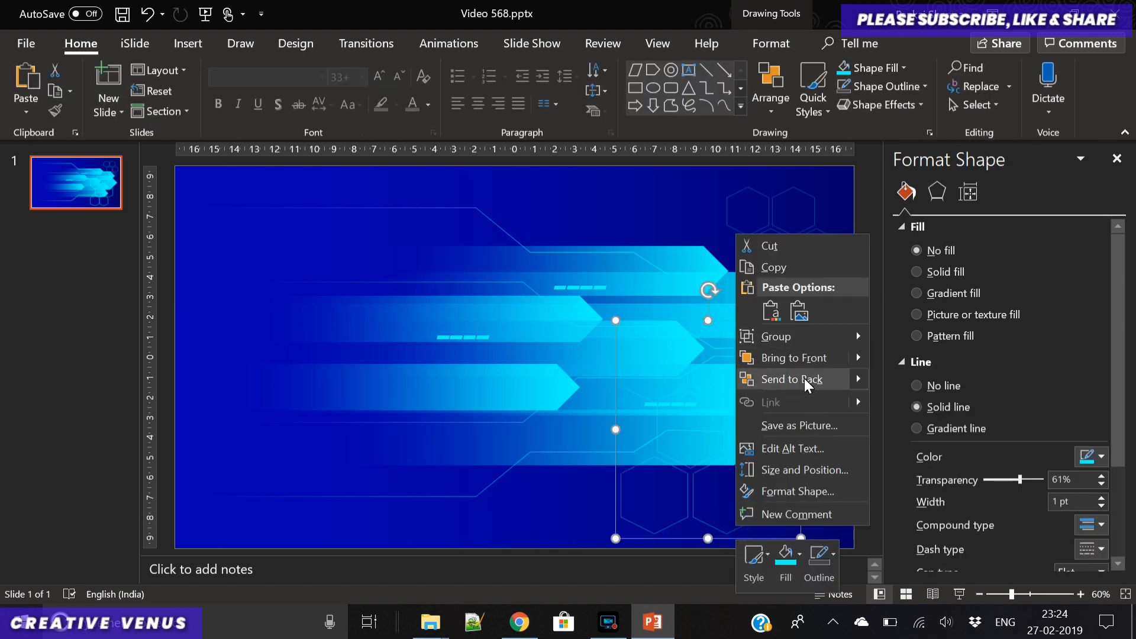